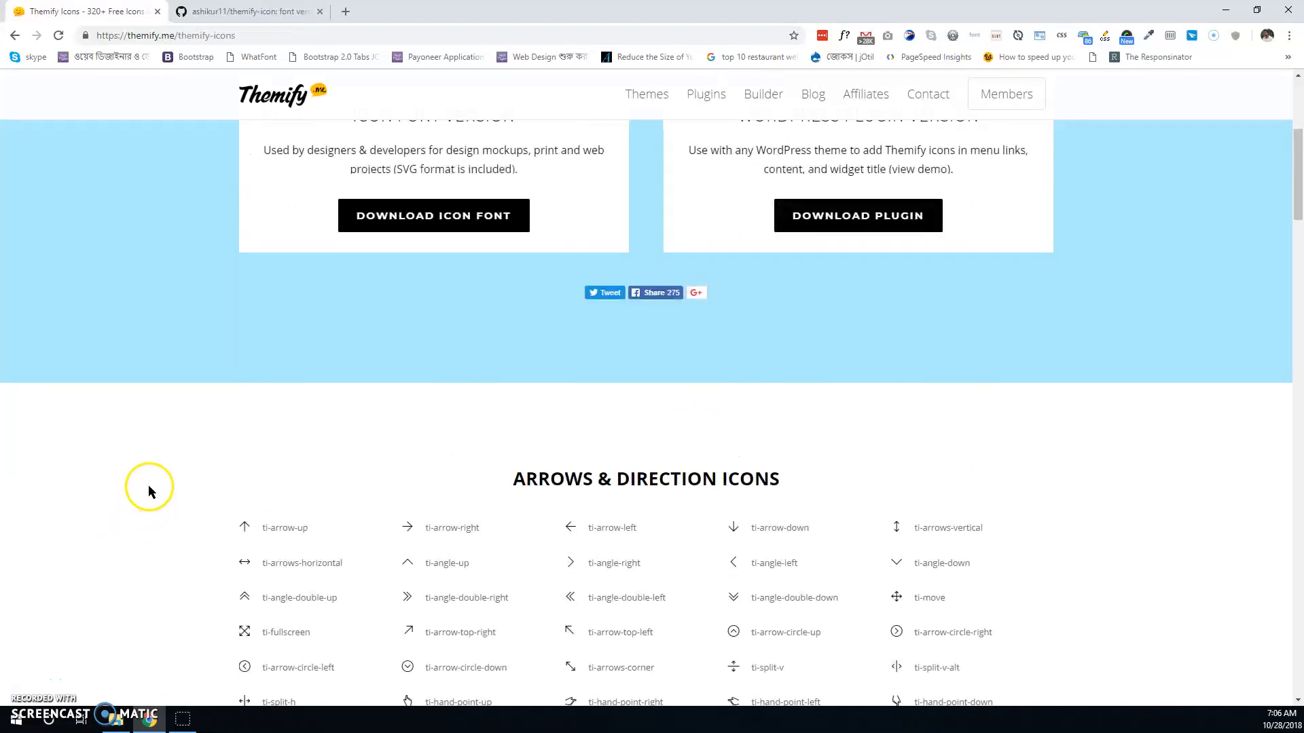
mouse_move(161, 477)
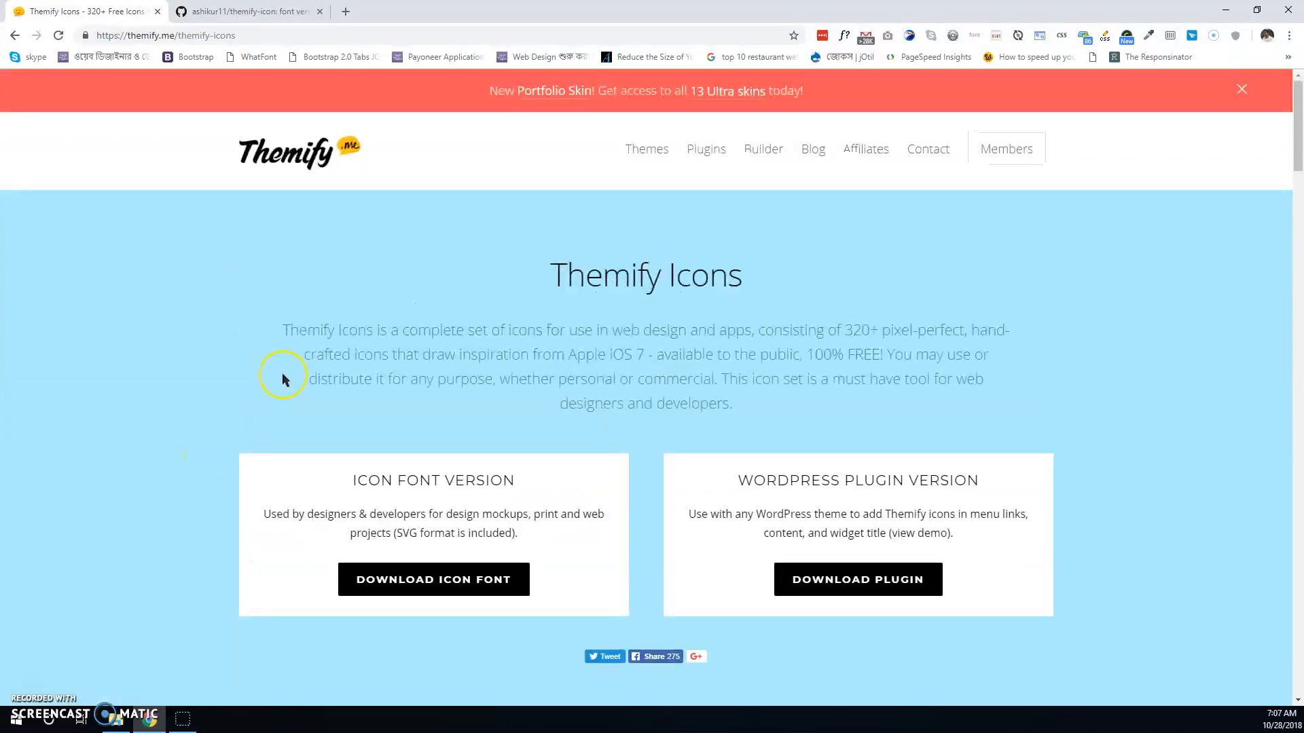
mouse_move(625, 356)
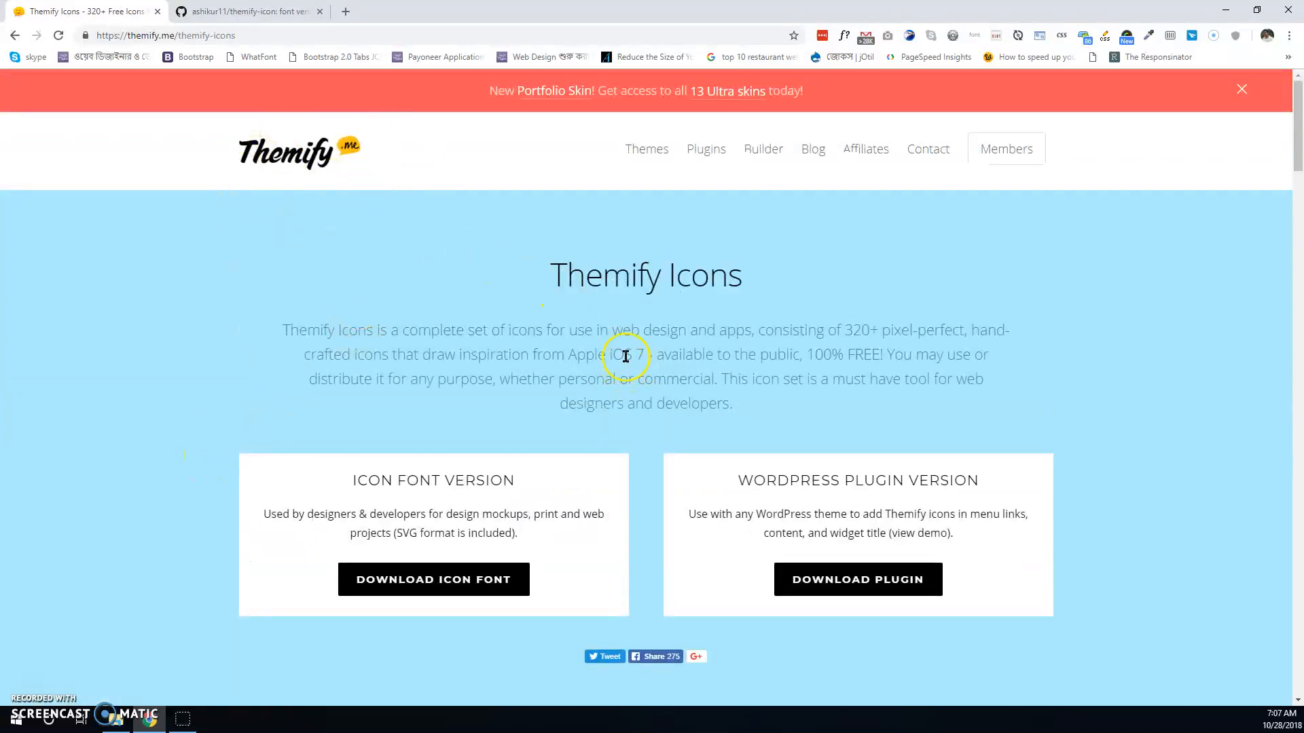
mouse_move(625, 355)
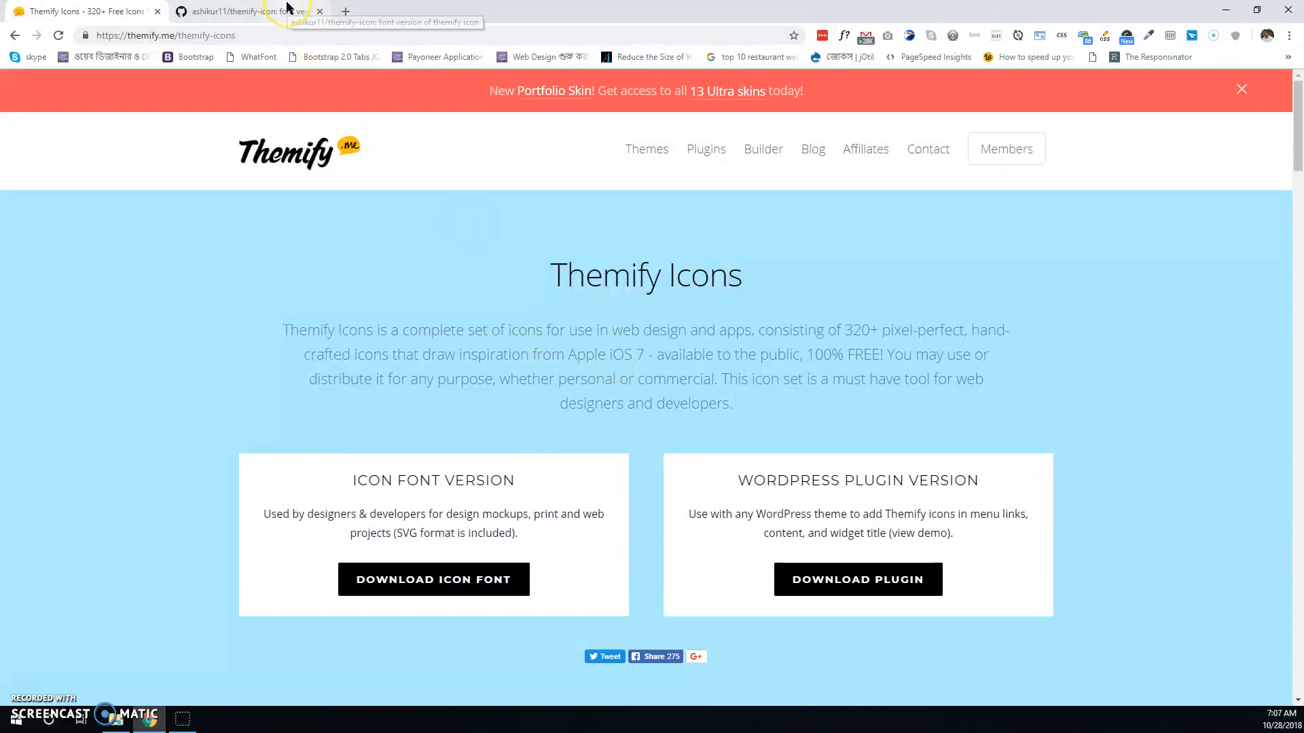
Settle on the themify-icon GitHub repository tab and bring up its Clone or download options
left_click(244, 11)
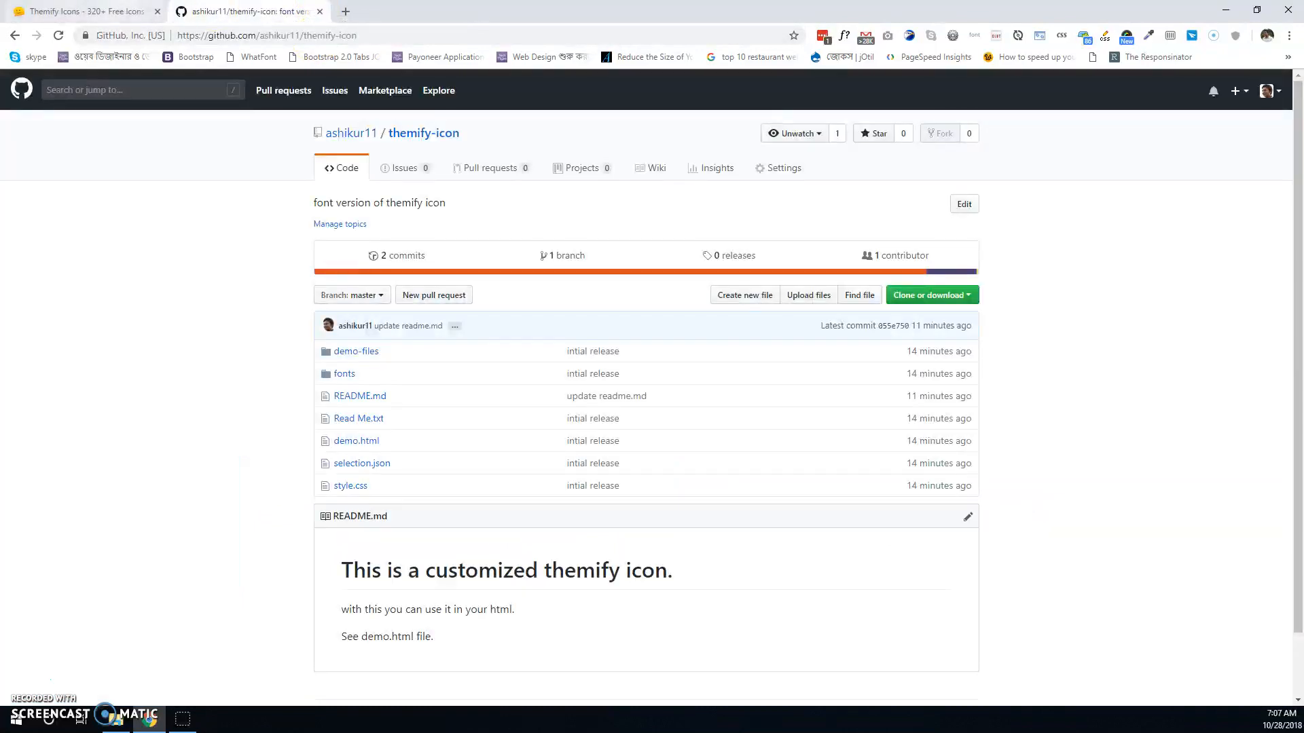
left_click(88, 10)
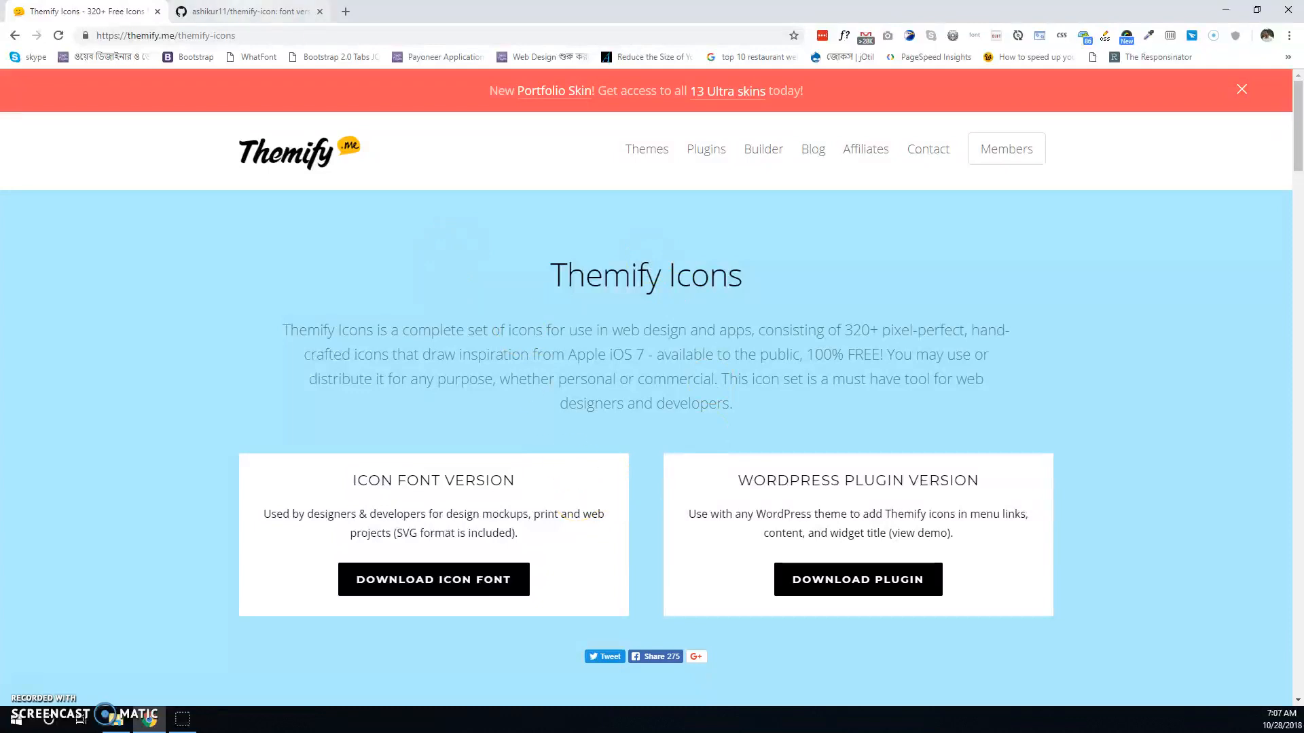
left_click(252, 11)
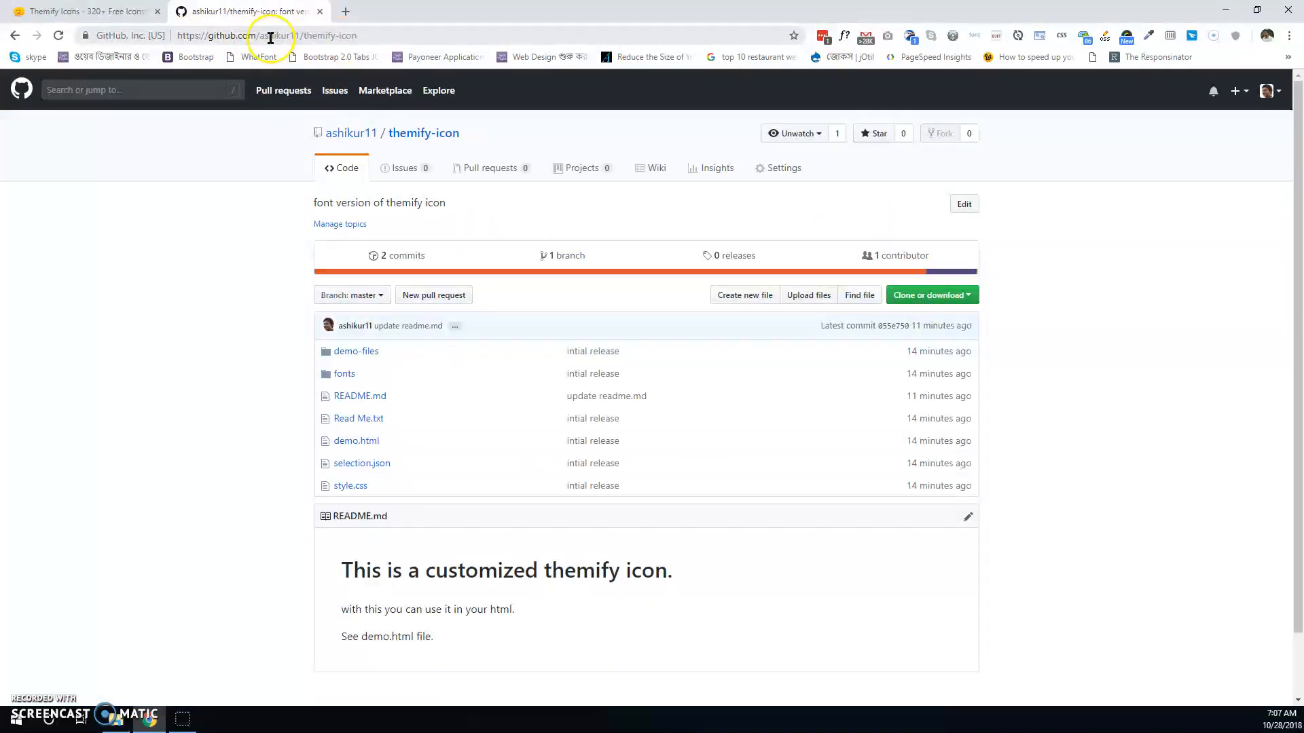
mouse_move(497, 236)
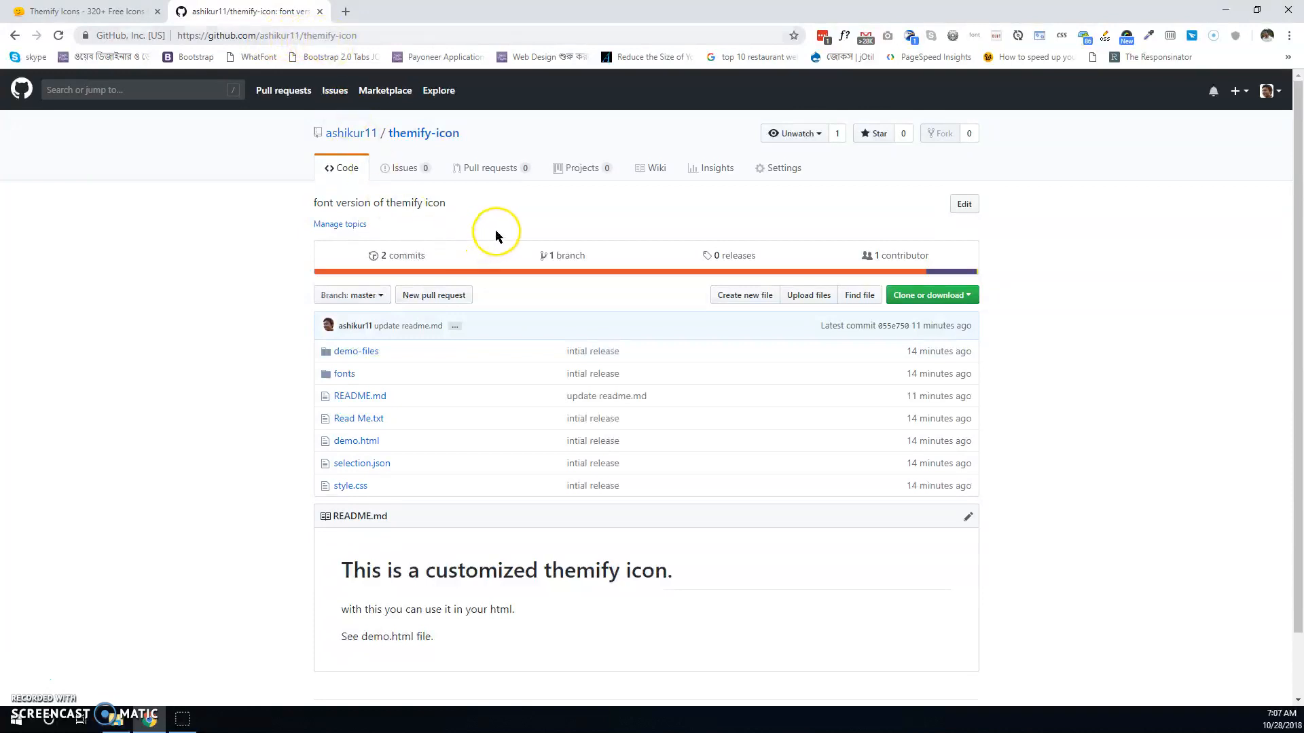
left_click(931, 295)
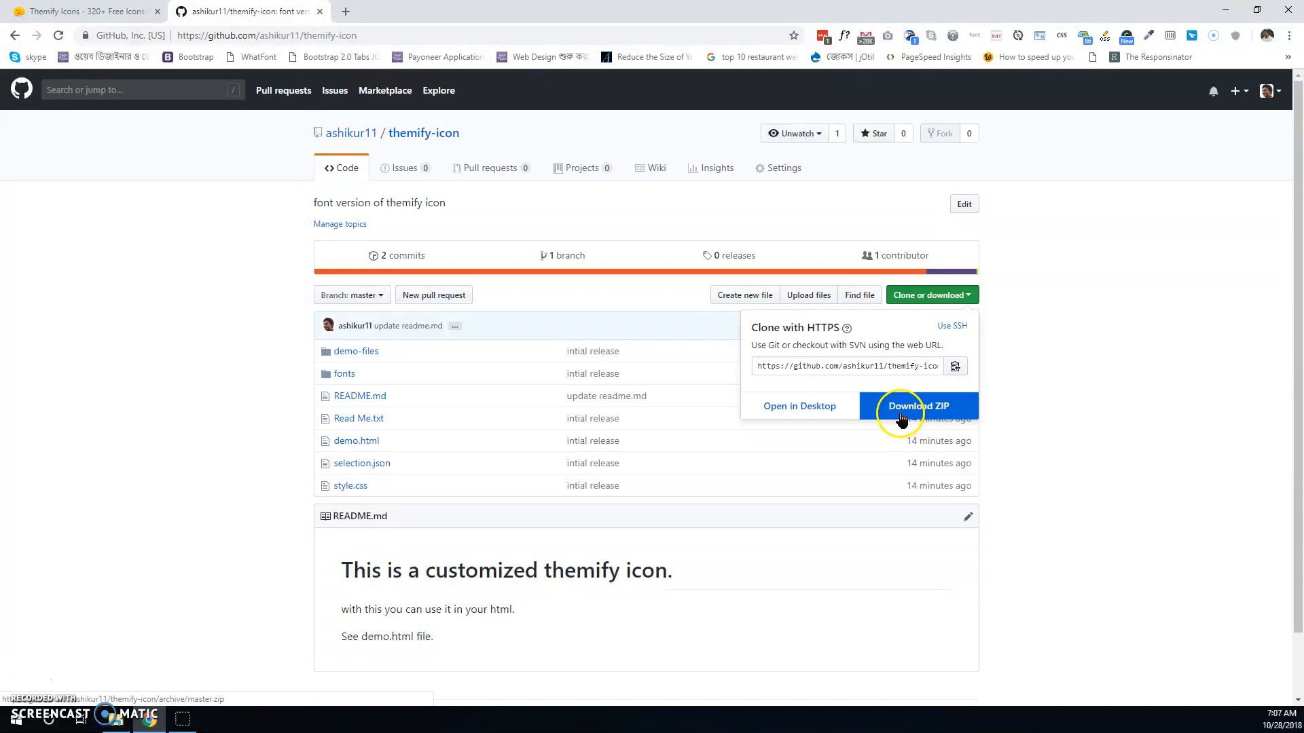
Download the repository ZIP, preview the themify-icon font from the local fonts folder, then minimize Explorer
left_click(921, 406)
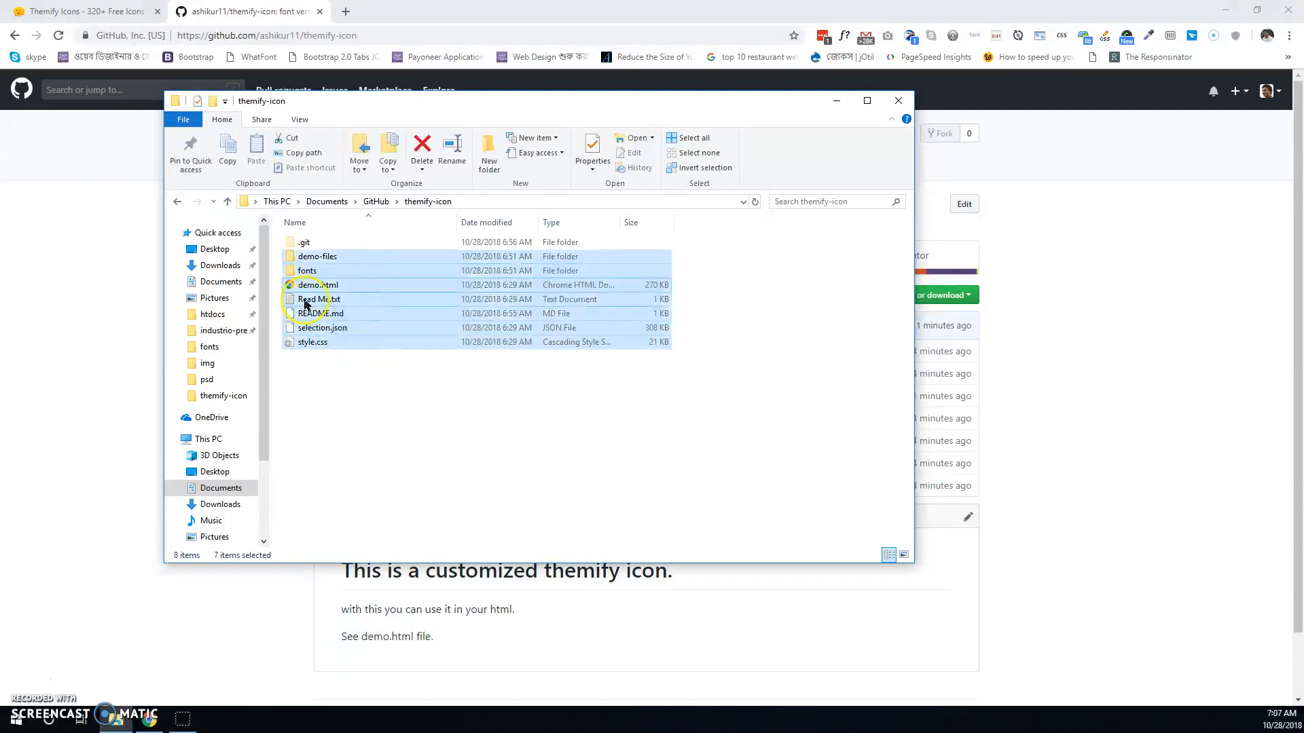
left_click(315, 411)
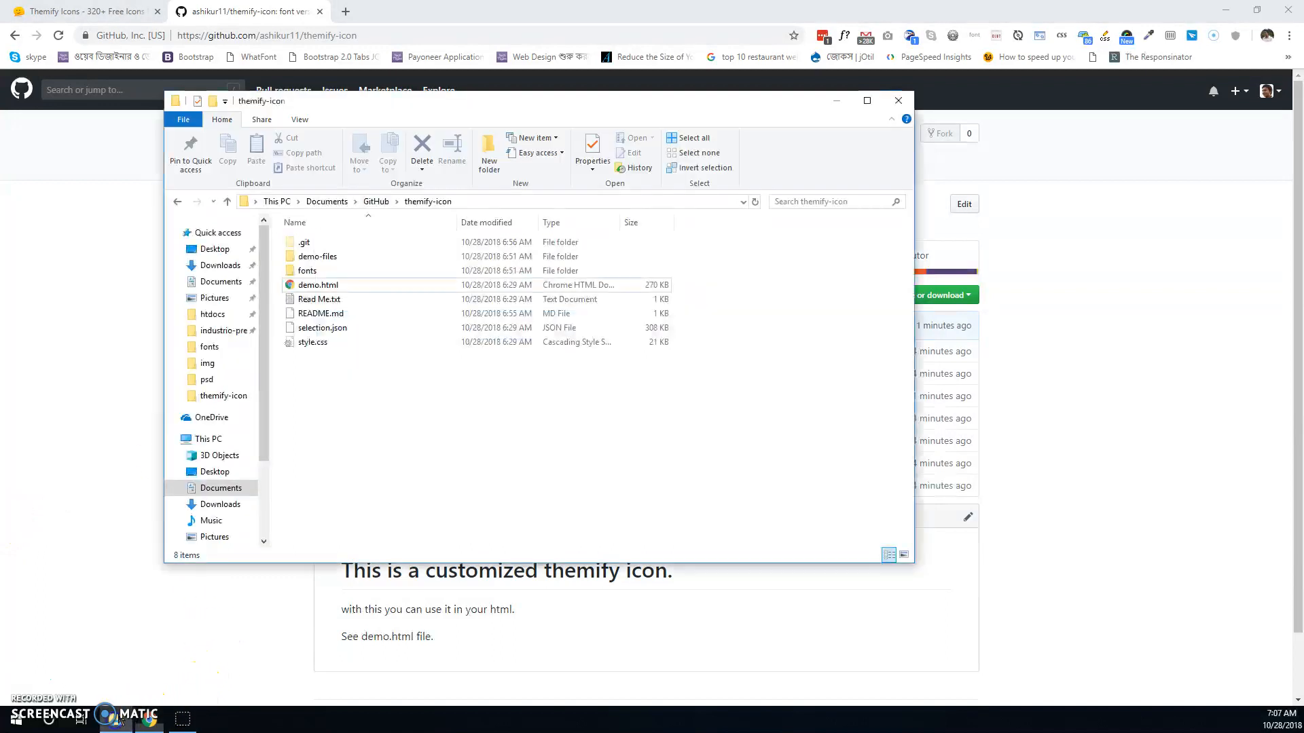
left_click(307, 270)
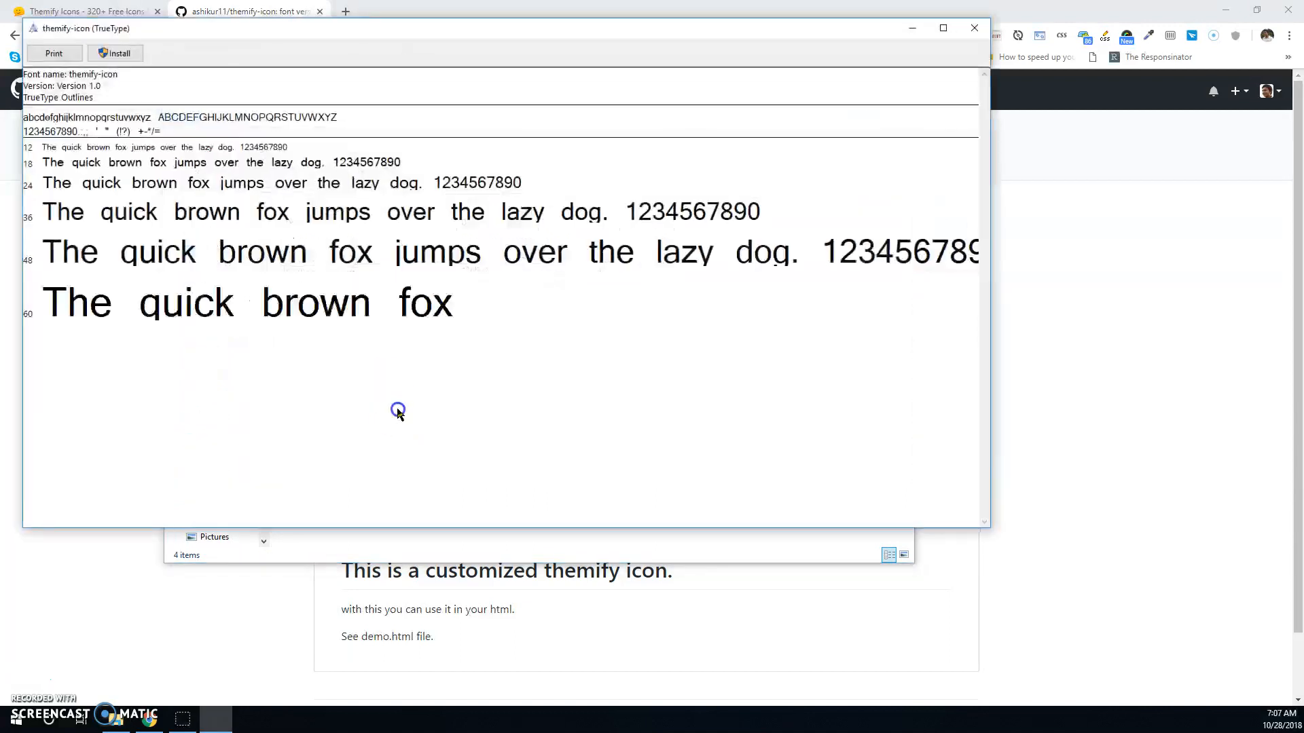
left_click(115, 54)
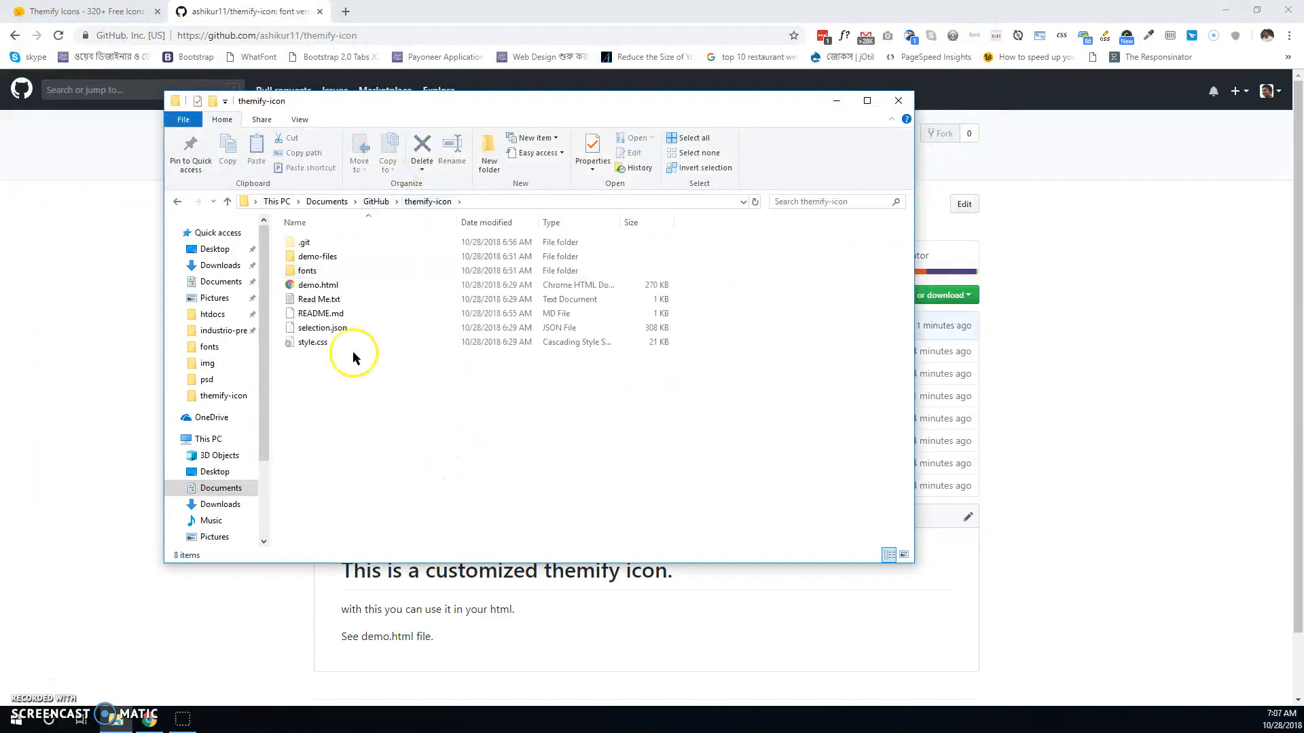
left_click(899, 101)
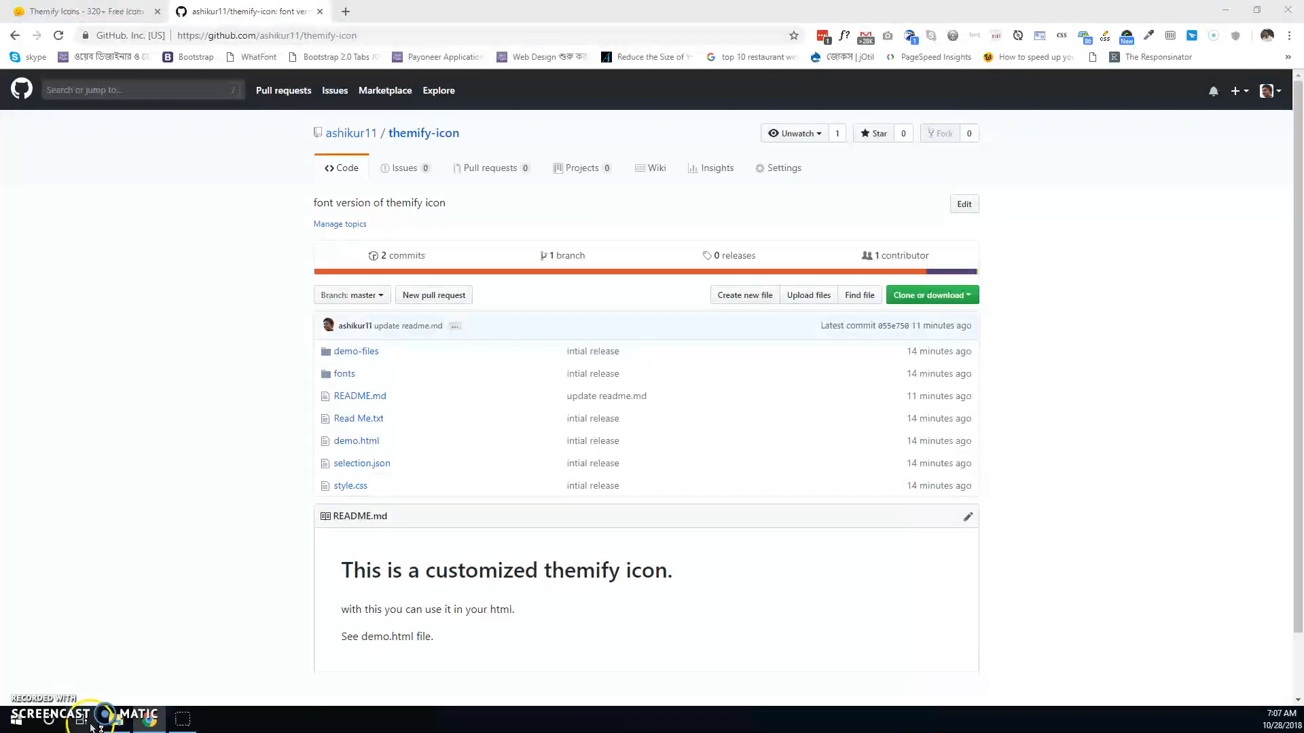
Load the local demo.html page listing every themify-icon glyph with its code
left_click(356, 440)
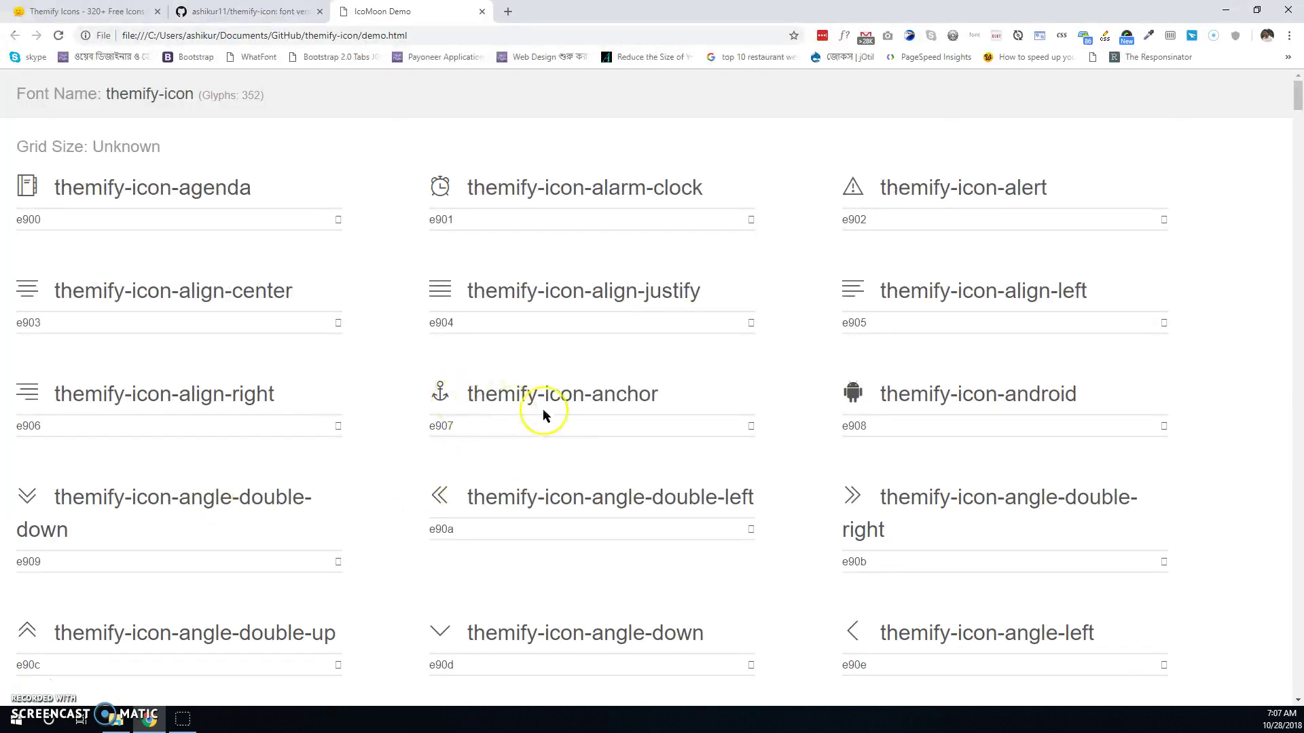
mouse_move(143, 723)
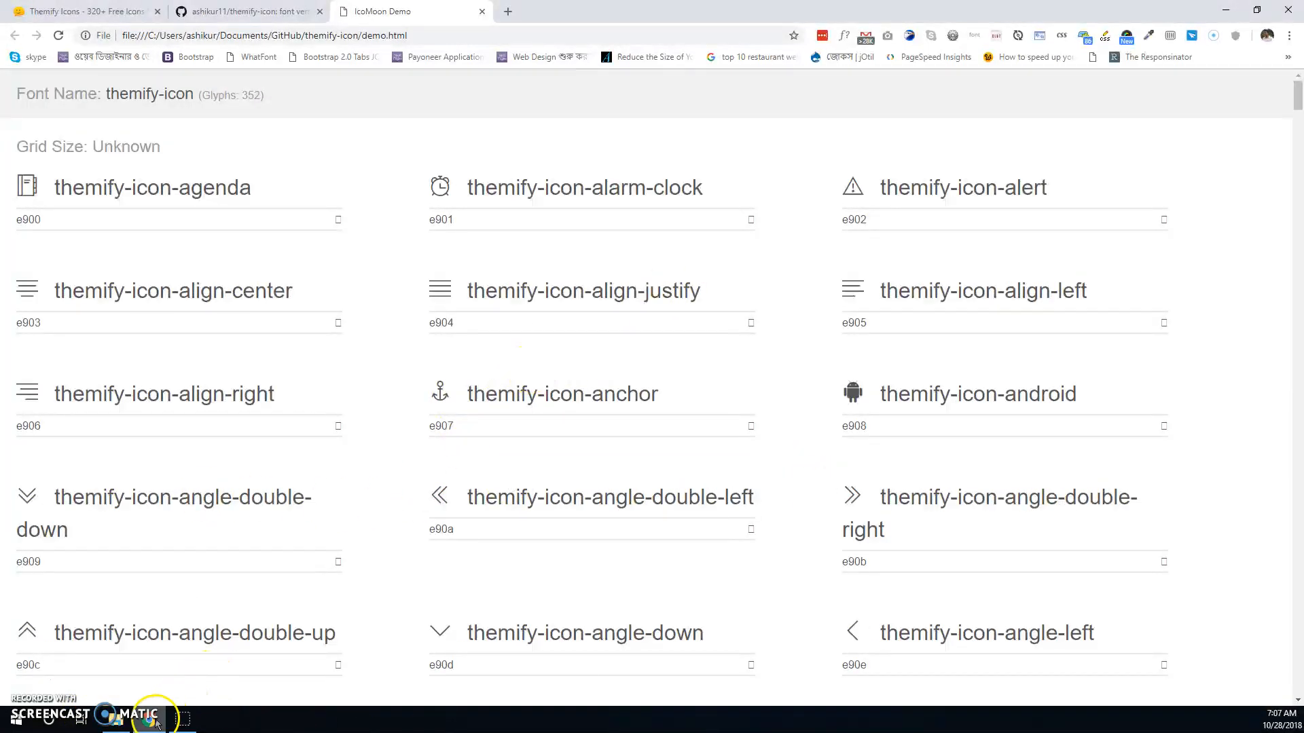
mouse_move(351, 572)
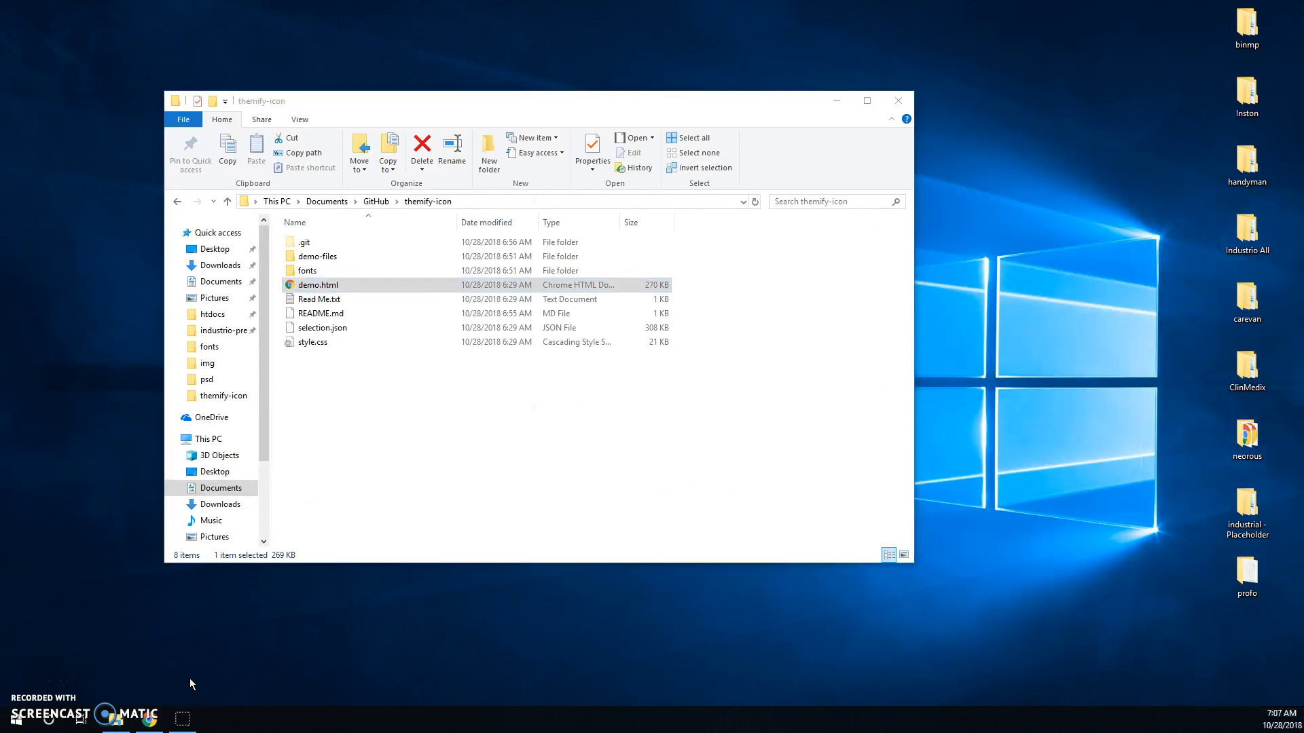
mouse_move(20, 266)
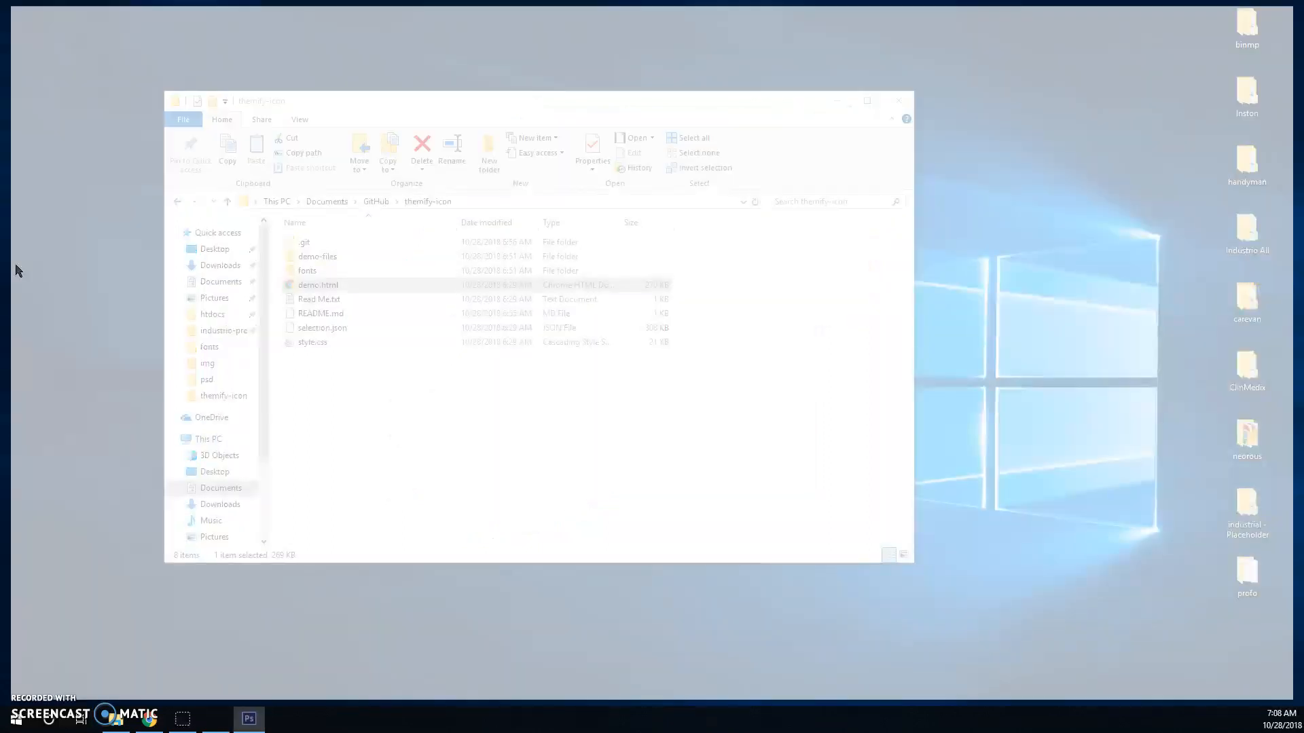
Create a new 210 by 210 pixel document with a white background
left_click(248, 718)
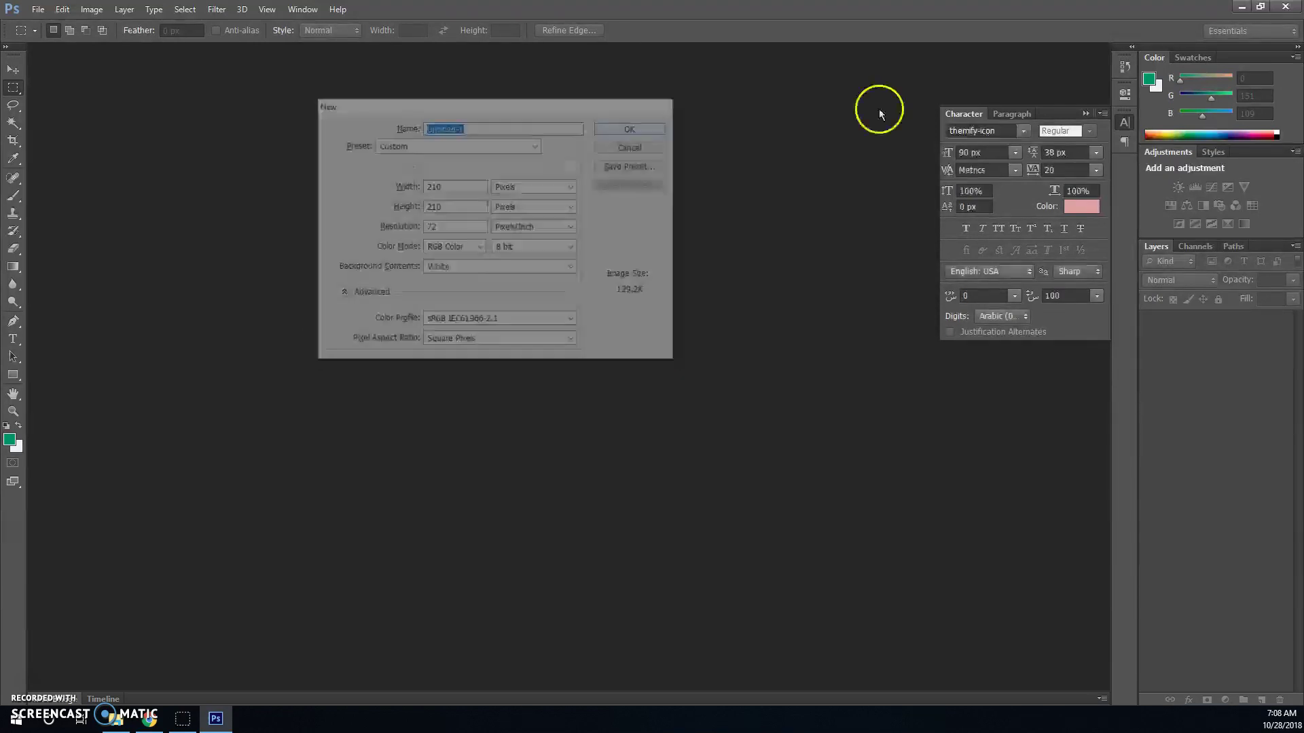
left_click(629, 129)
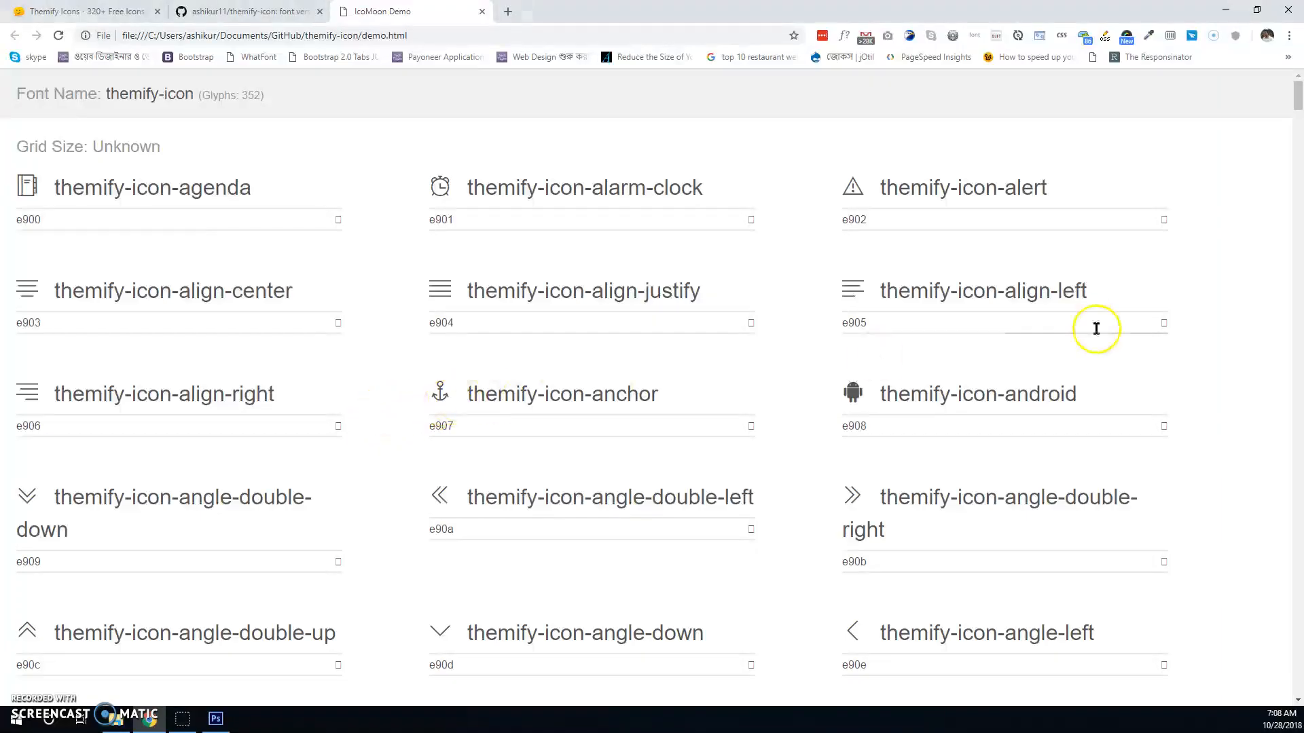
mouse_move(665, 364)
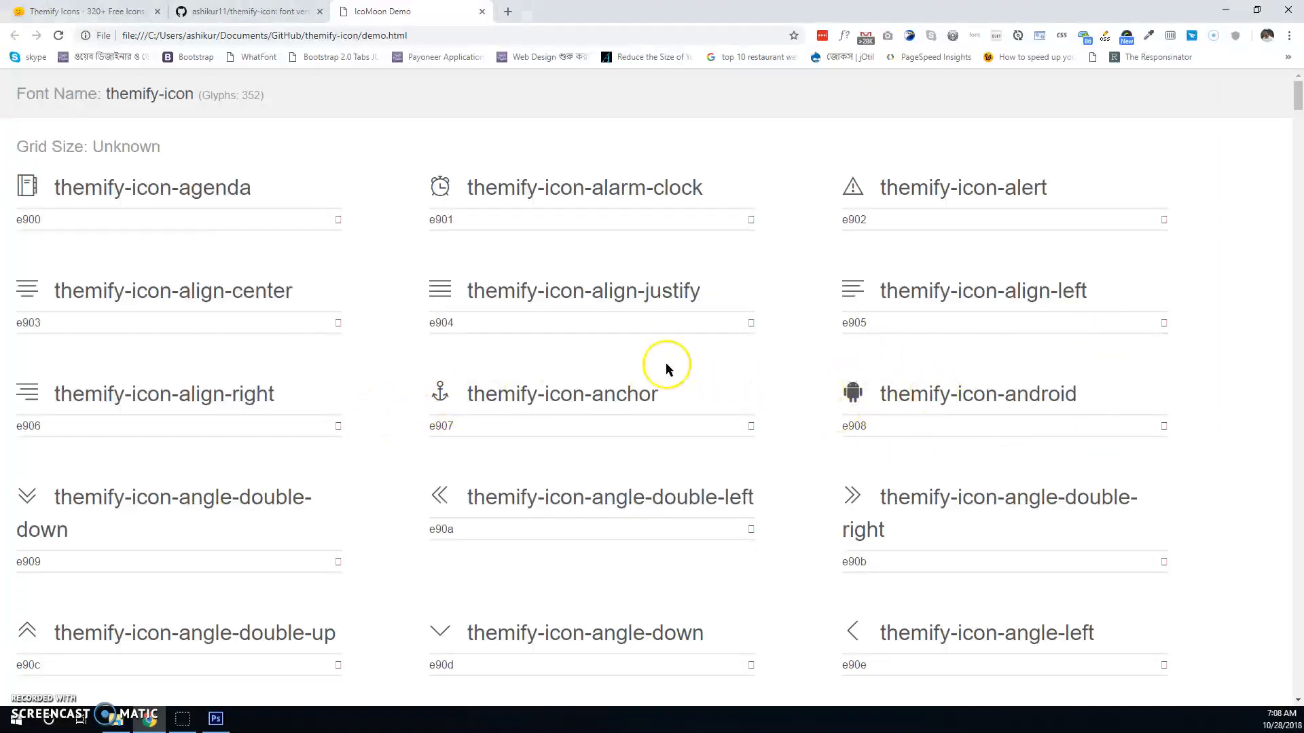
Copy the angle-down glyph character from the demo page and return to Photoshop
scroll("down", 3)
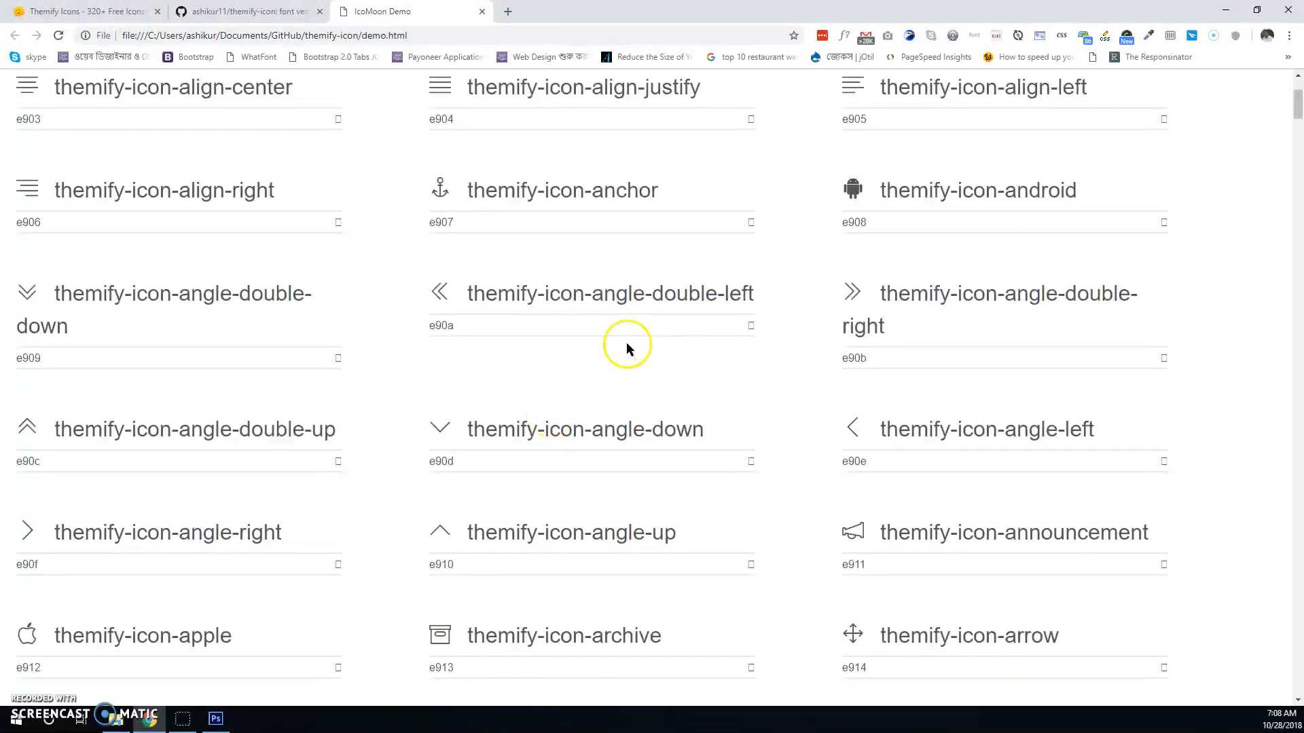
mouse_move(524, 405)
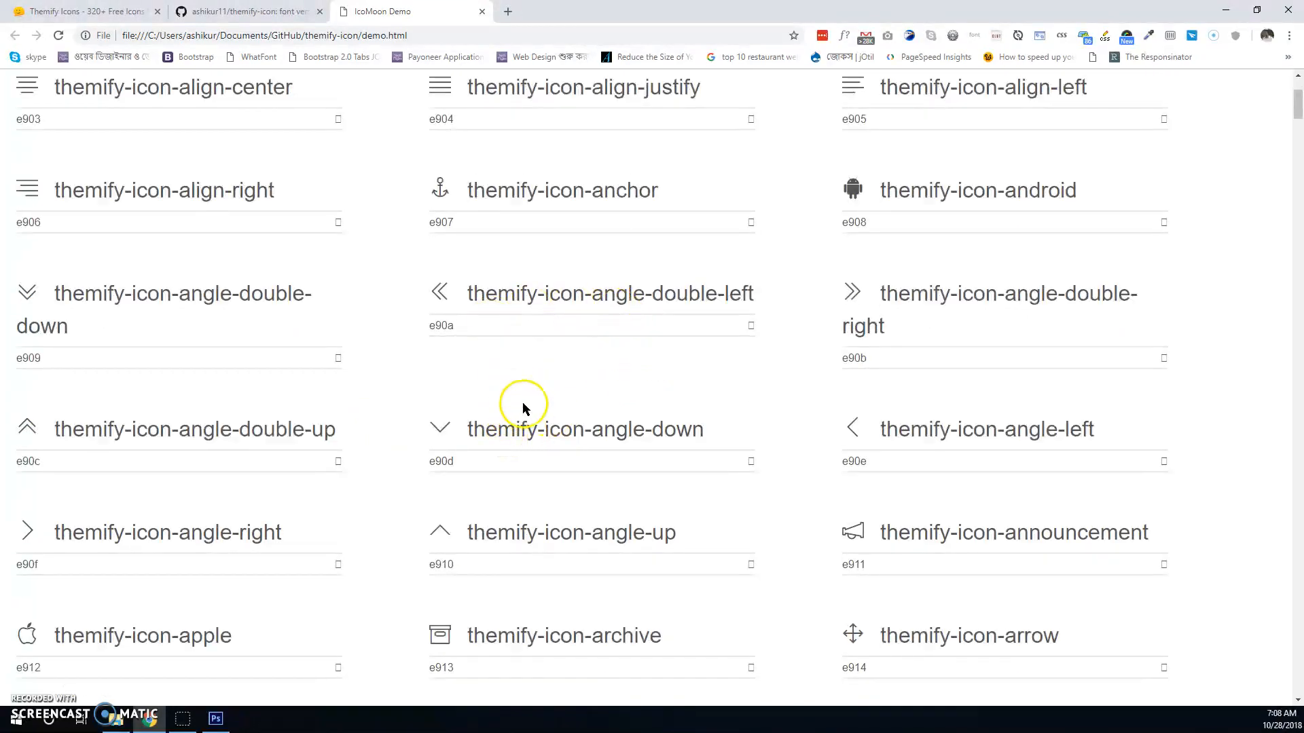
mouse_move(524, 407)
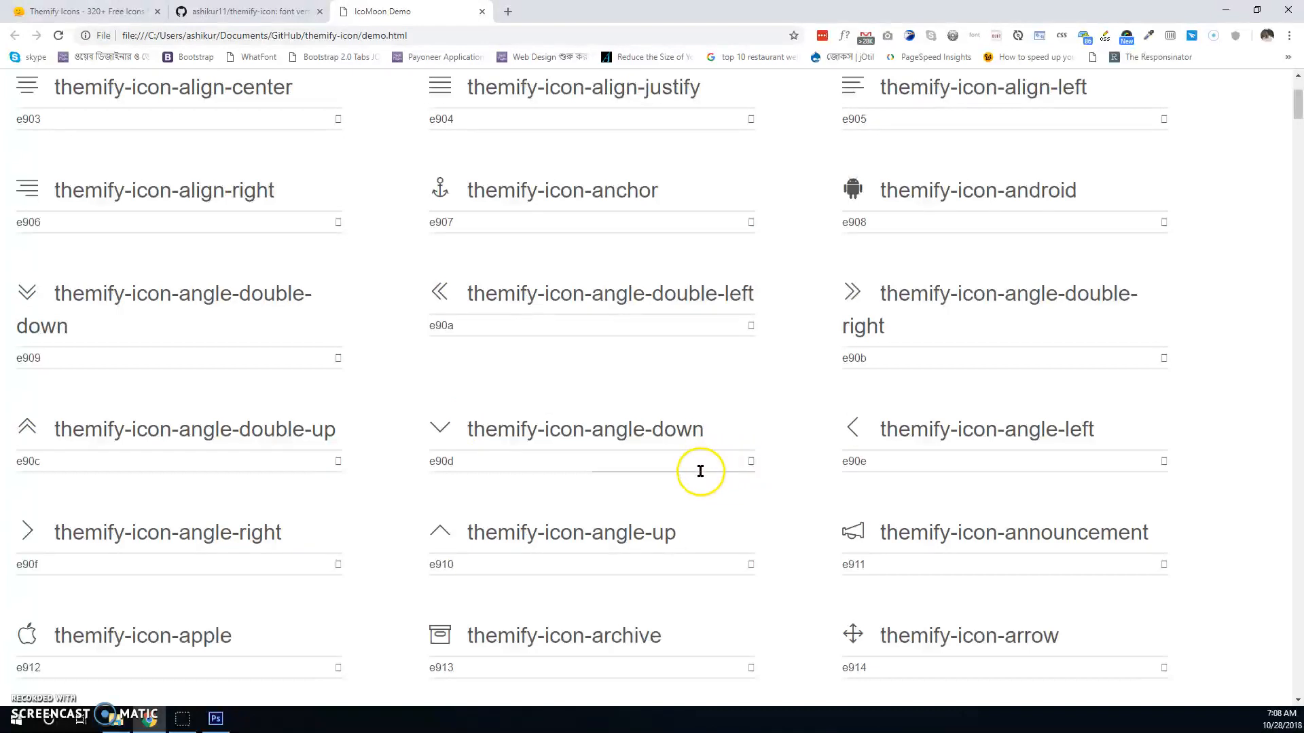
mouse_move(717, 462)
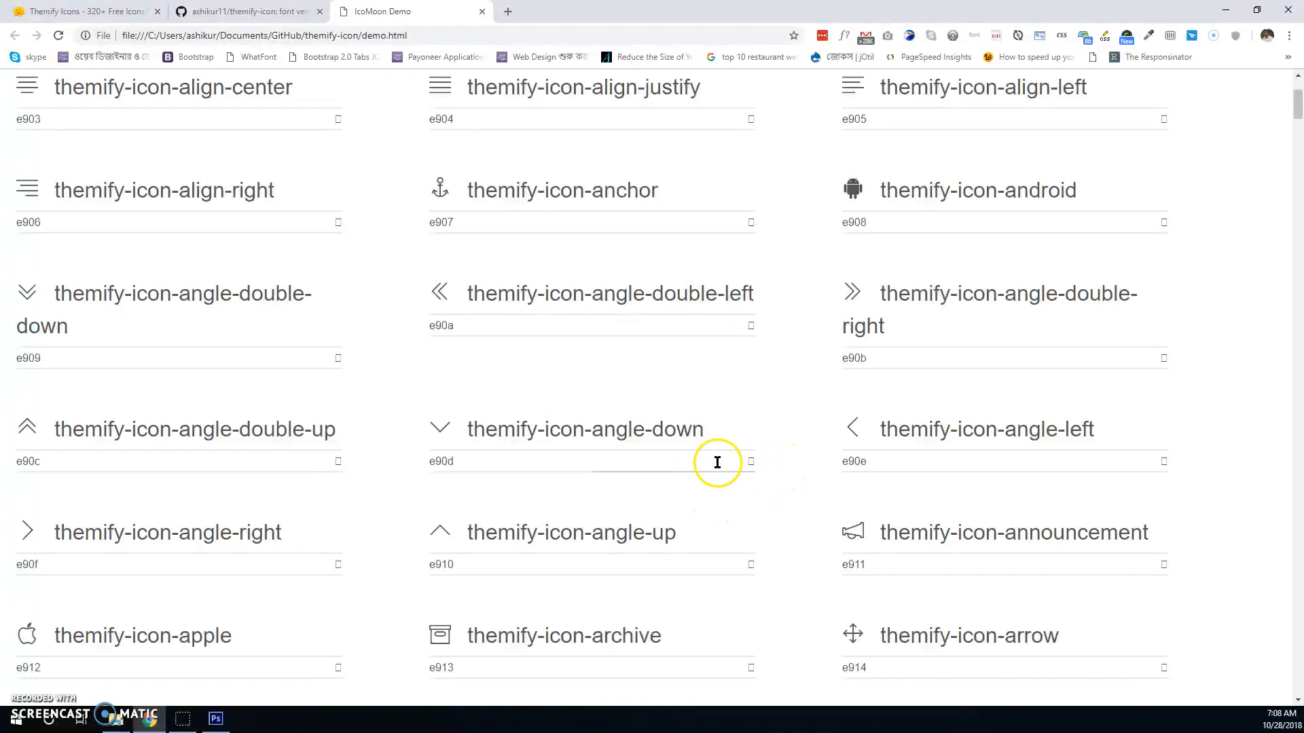
mouse_move(425, 425)
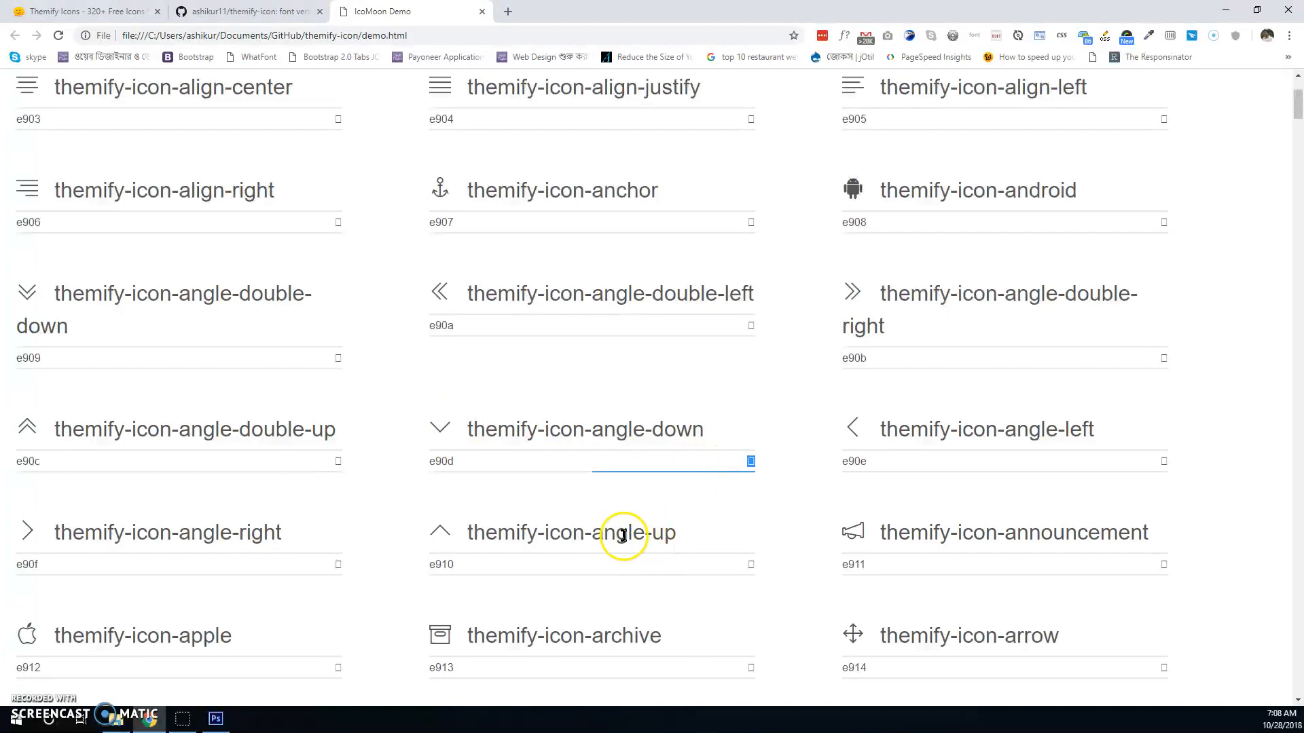
left_click(216, 717)
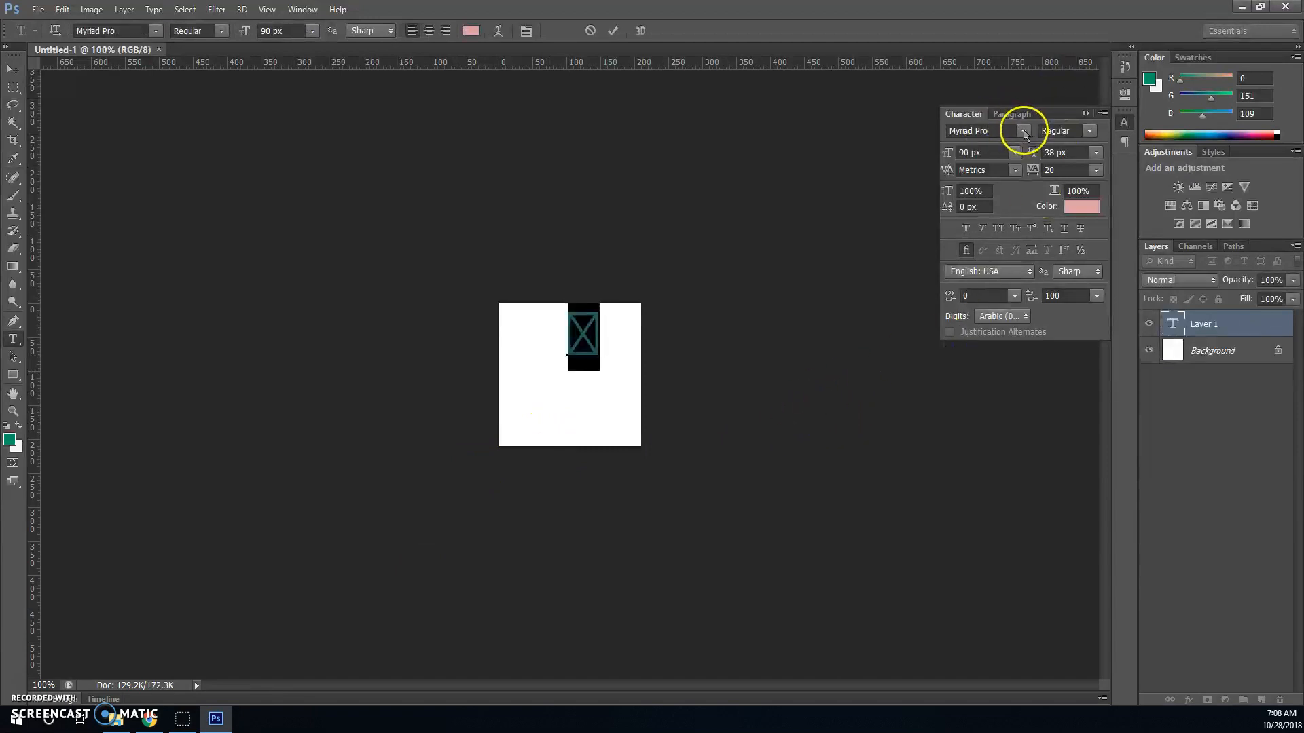
Set the pasted character's font to themify-icon so it renders as the angle-down icon
left_click(1024, 130)
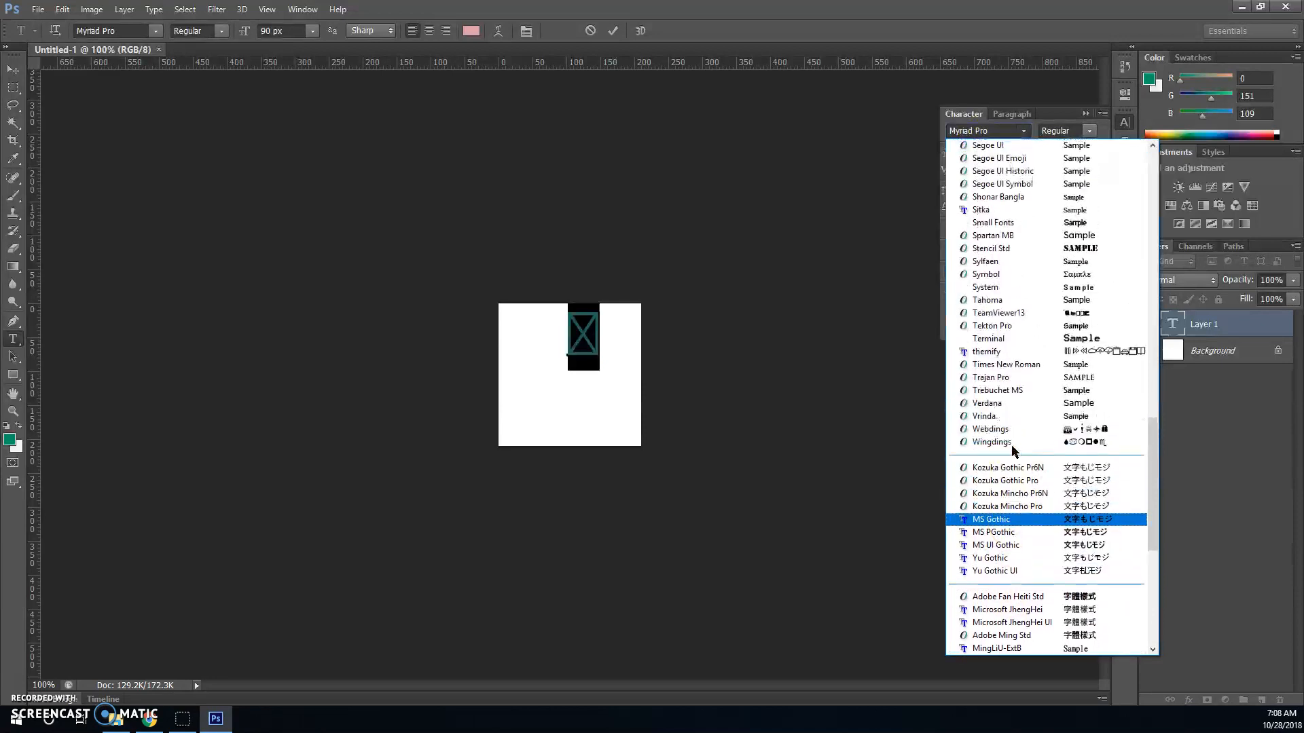
scroll("down", 3)
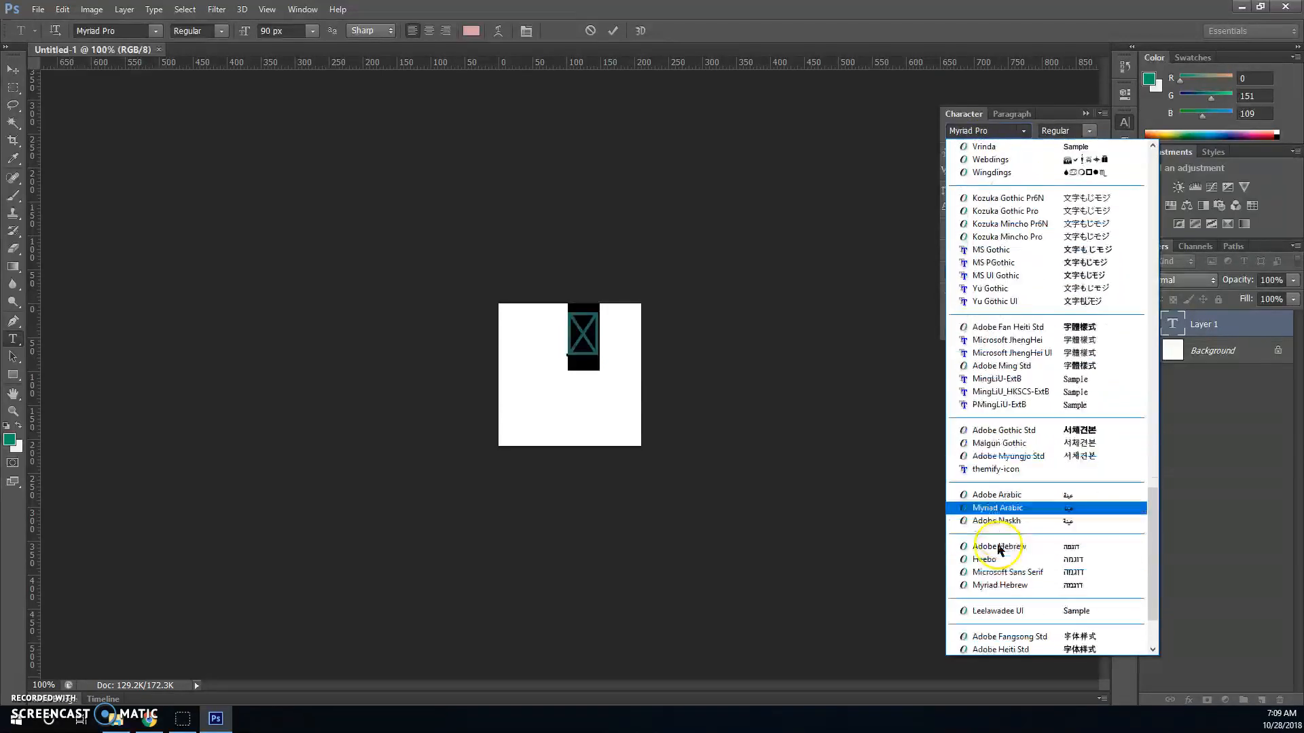
left_click(995, 468)
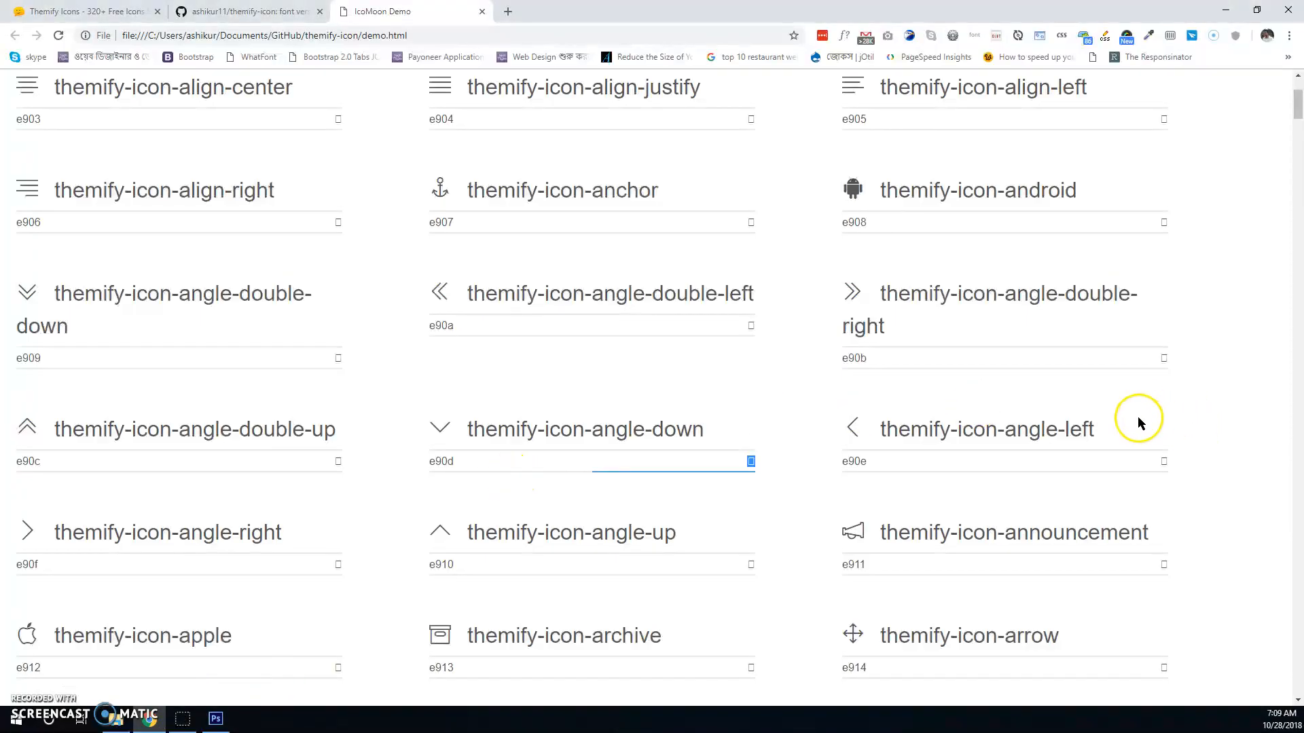
Copy the announcement megaphone glyph from the demo page and return to Photoshop
scroll("down", 3)
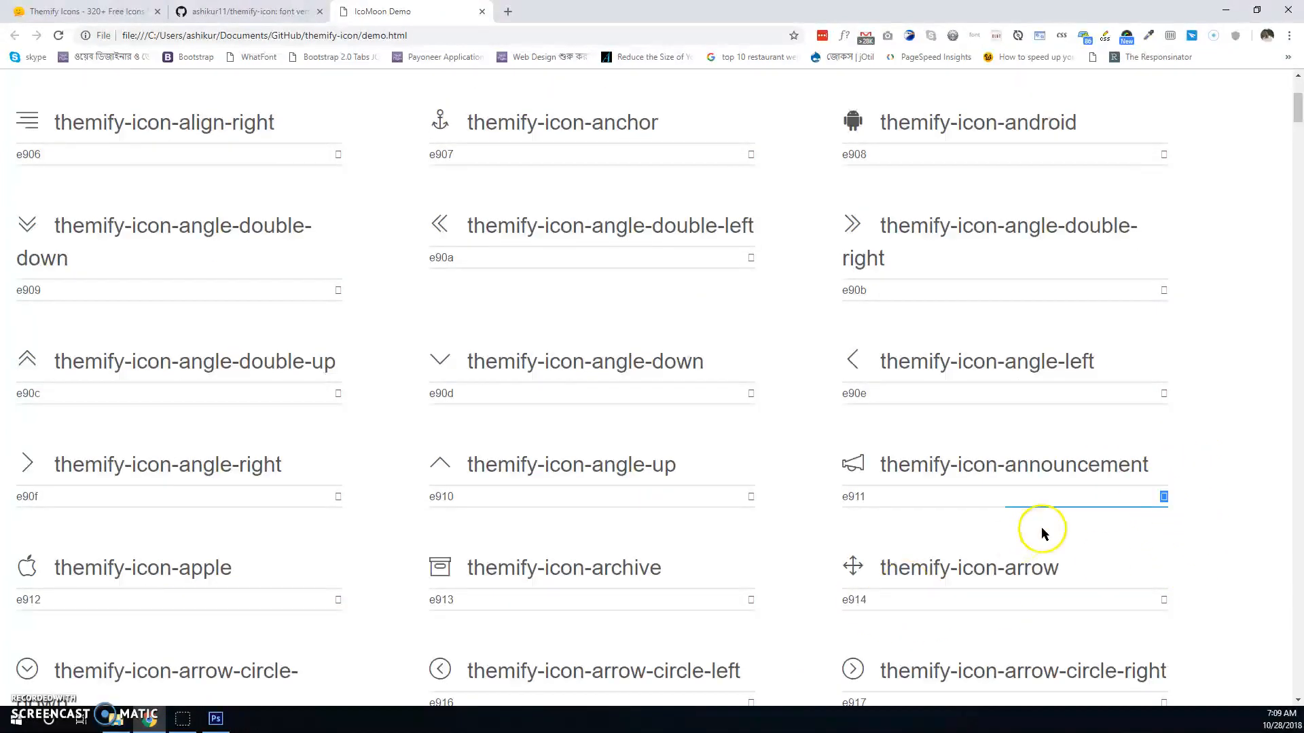
mouse_move(200, 722)
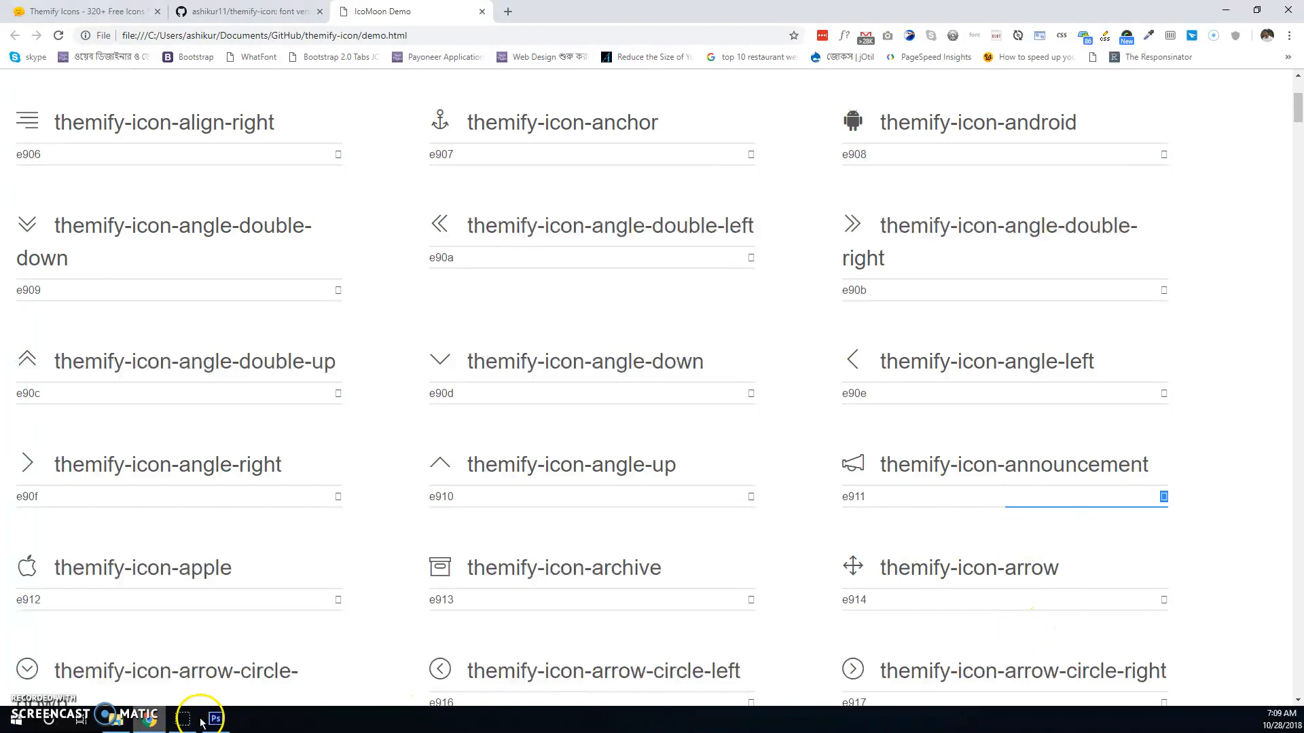
left_click(215, 718)
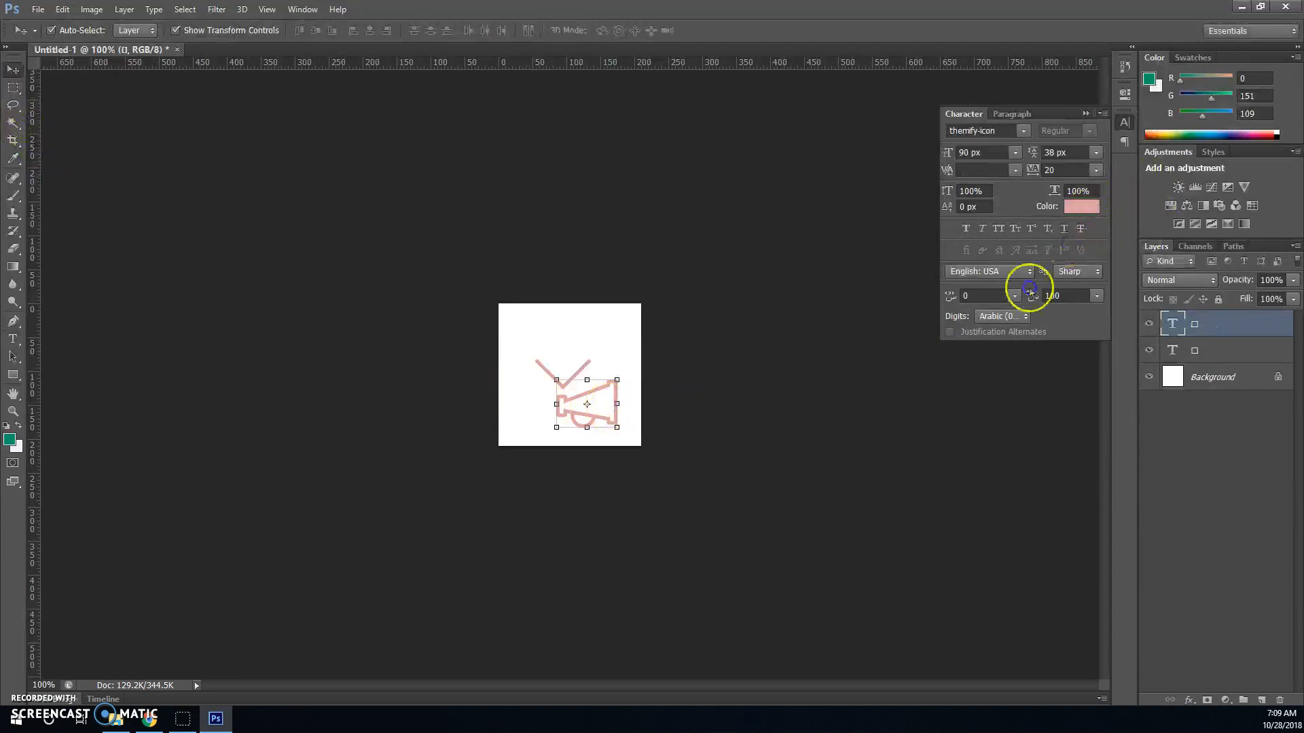
Colour the megaphone icon text solid black (000000) via the Color Picker
left_click(1081, 206)
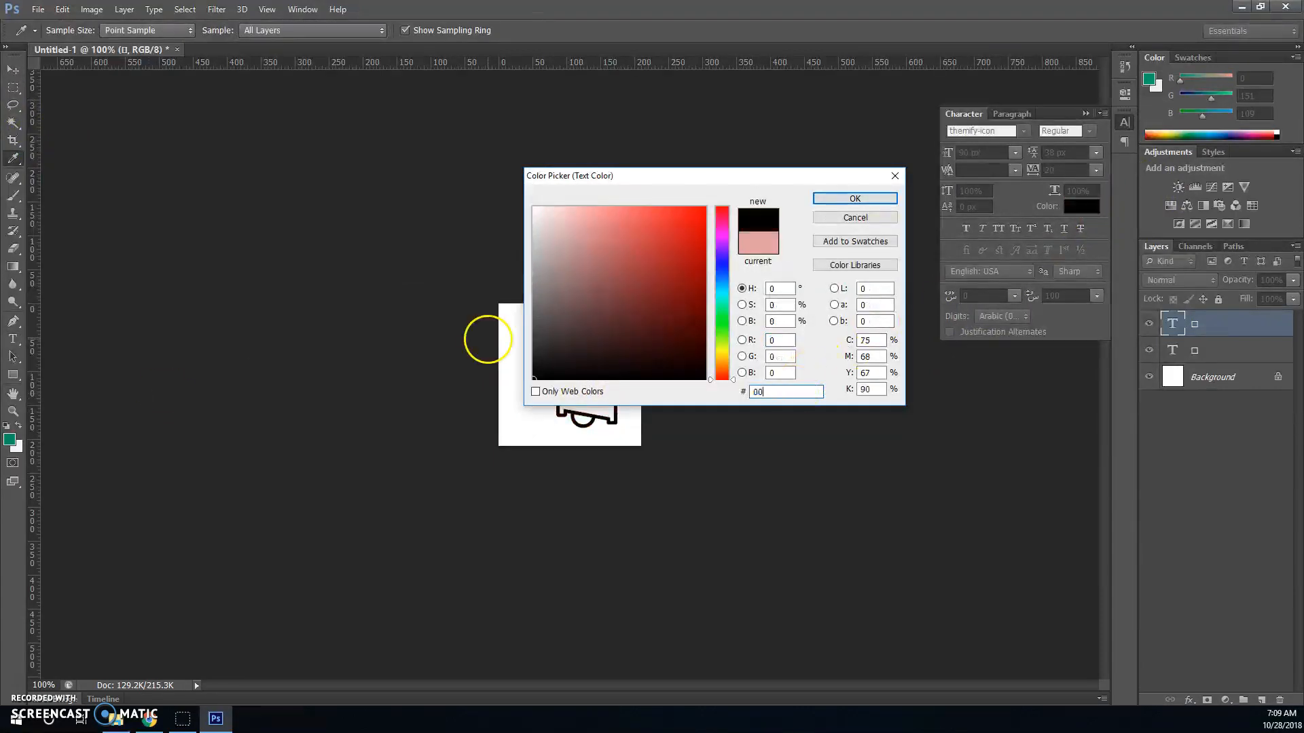
left_click(854, 198)
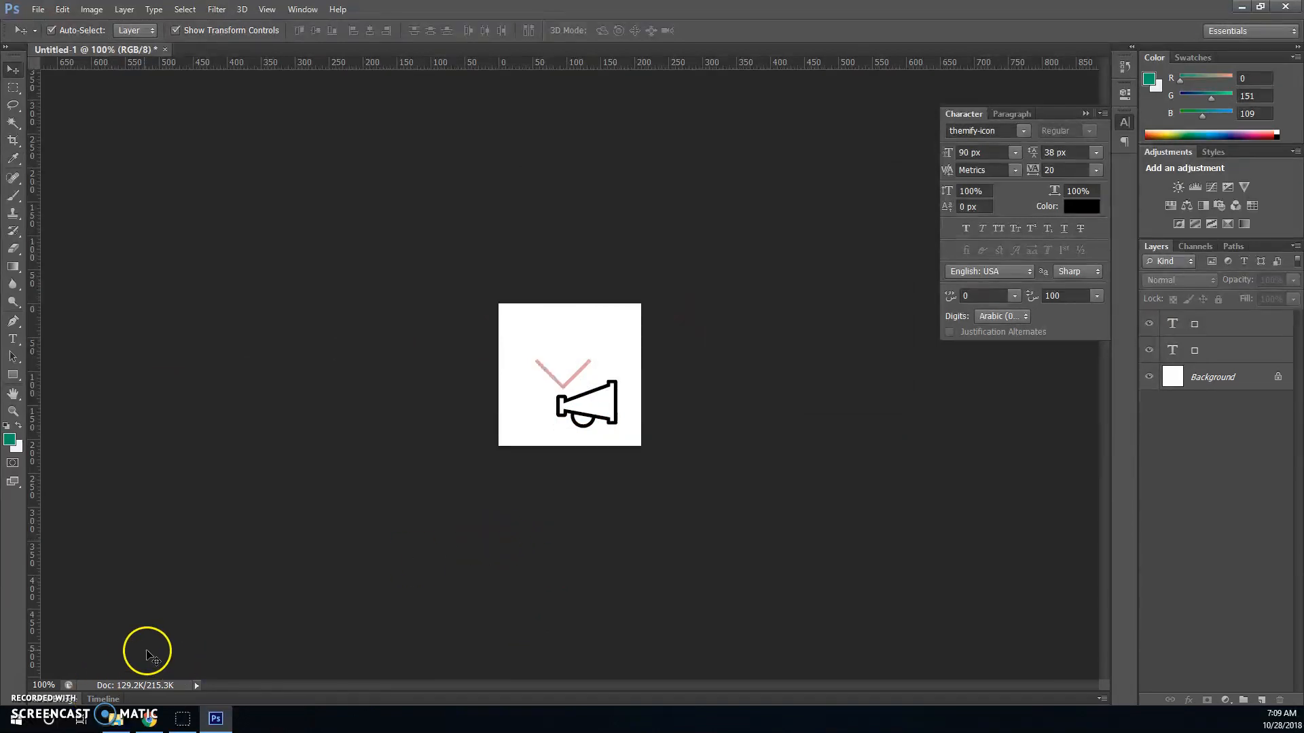
mouse_move(147, 720)
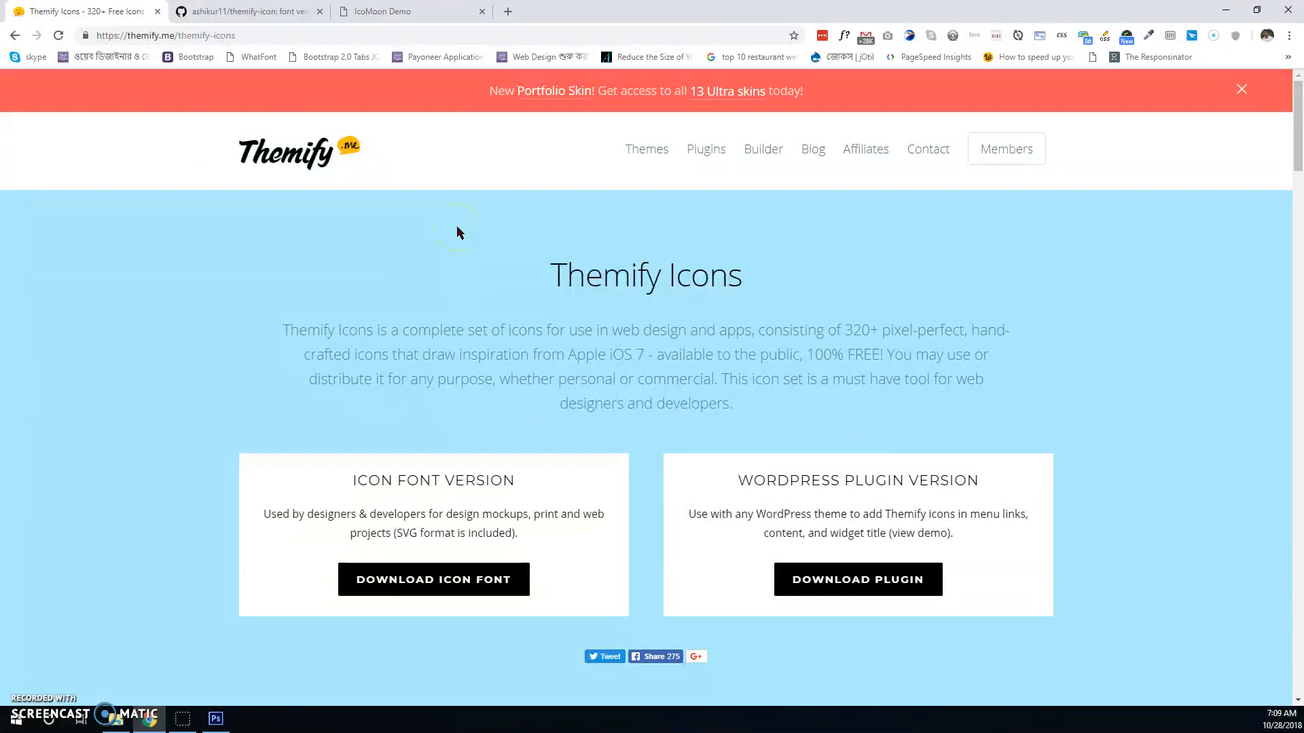
Browse the Themify arrow icons, then return to the themify-icon GitHub repository home page
scroll("down", 3)
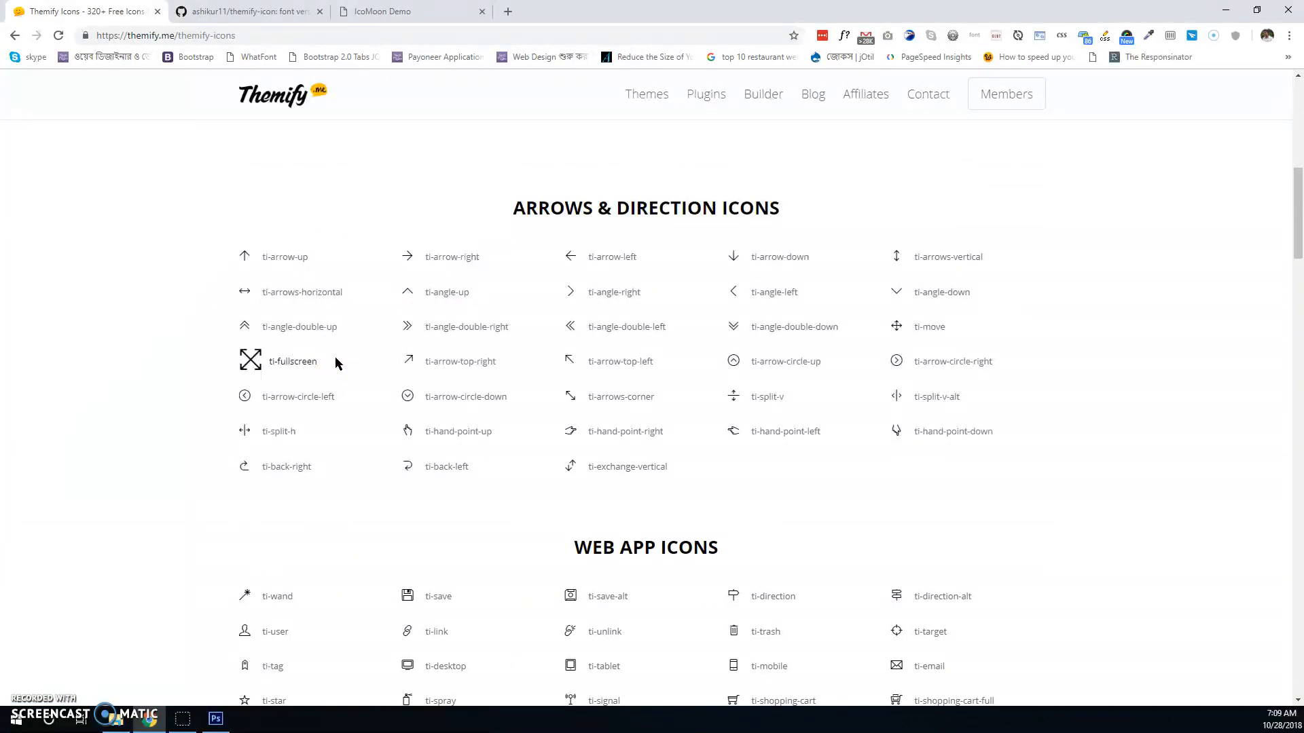
scroll("up", 3)
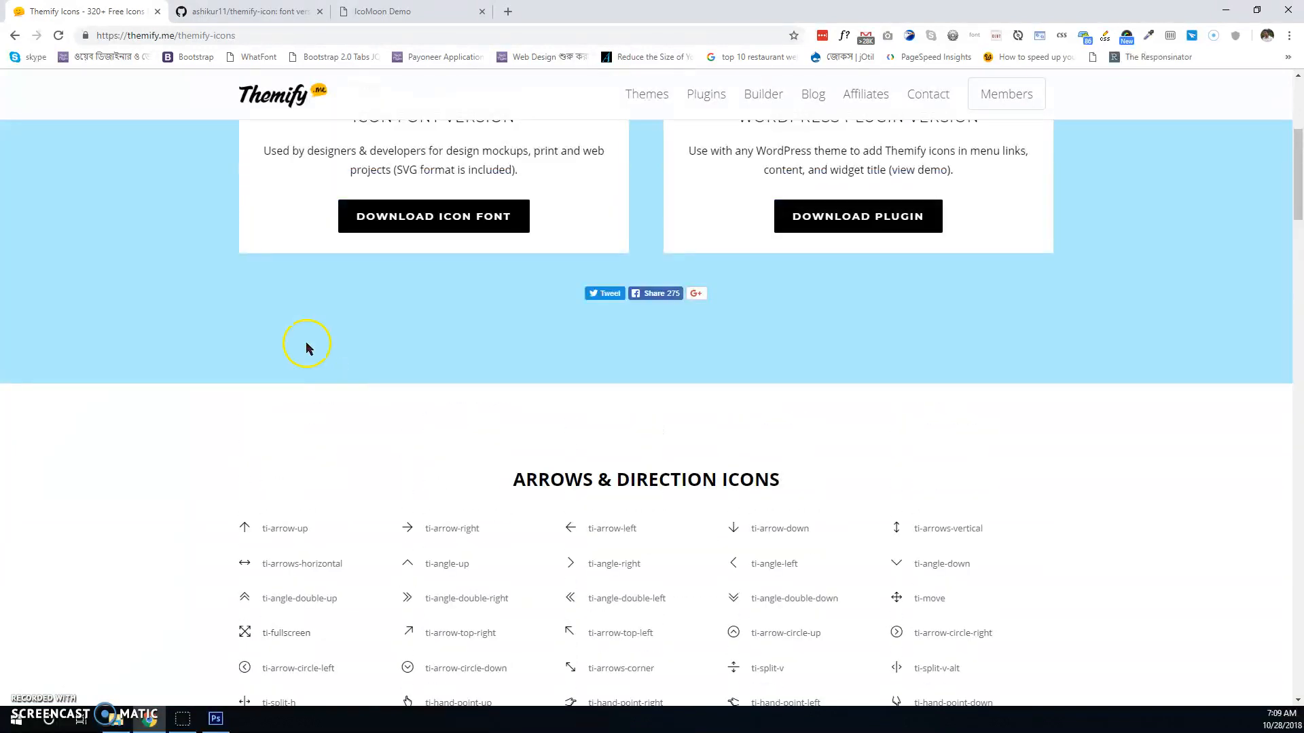
left_click(244, 11)
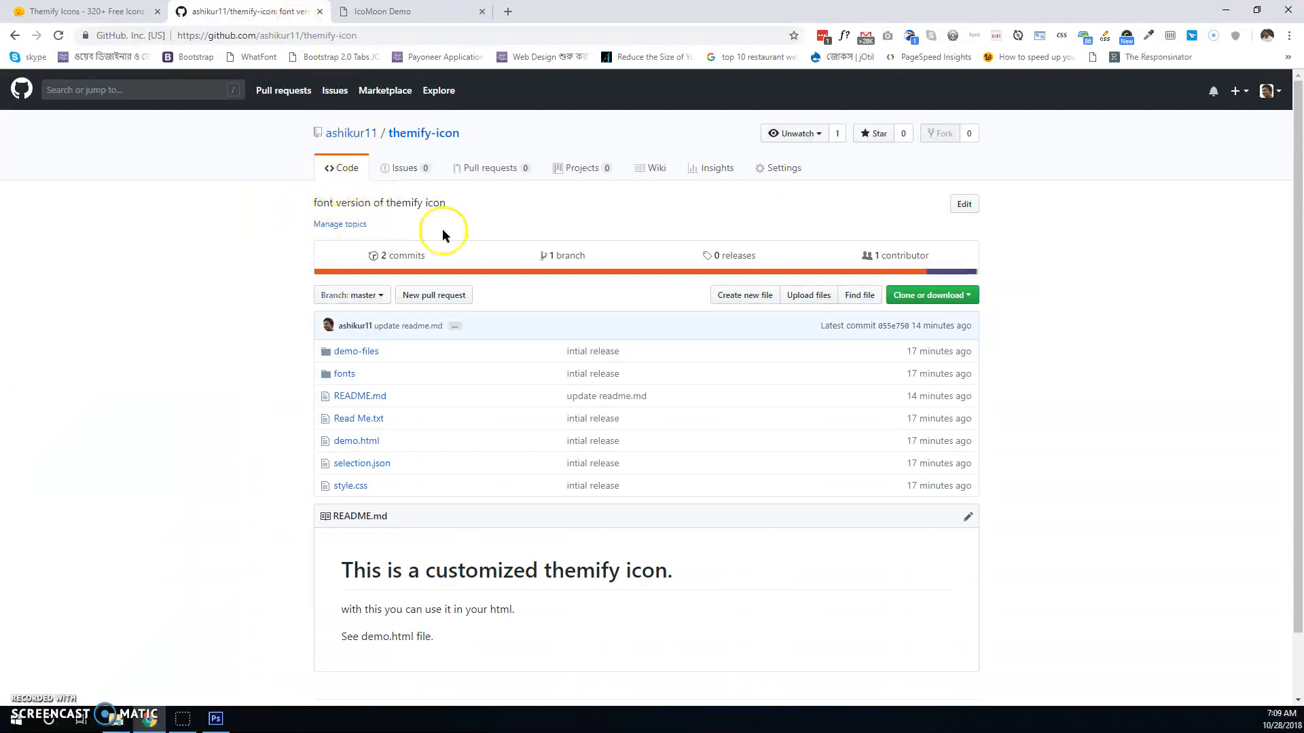
mouse_move(459, 151)
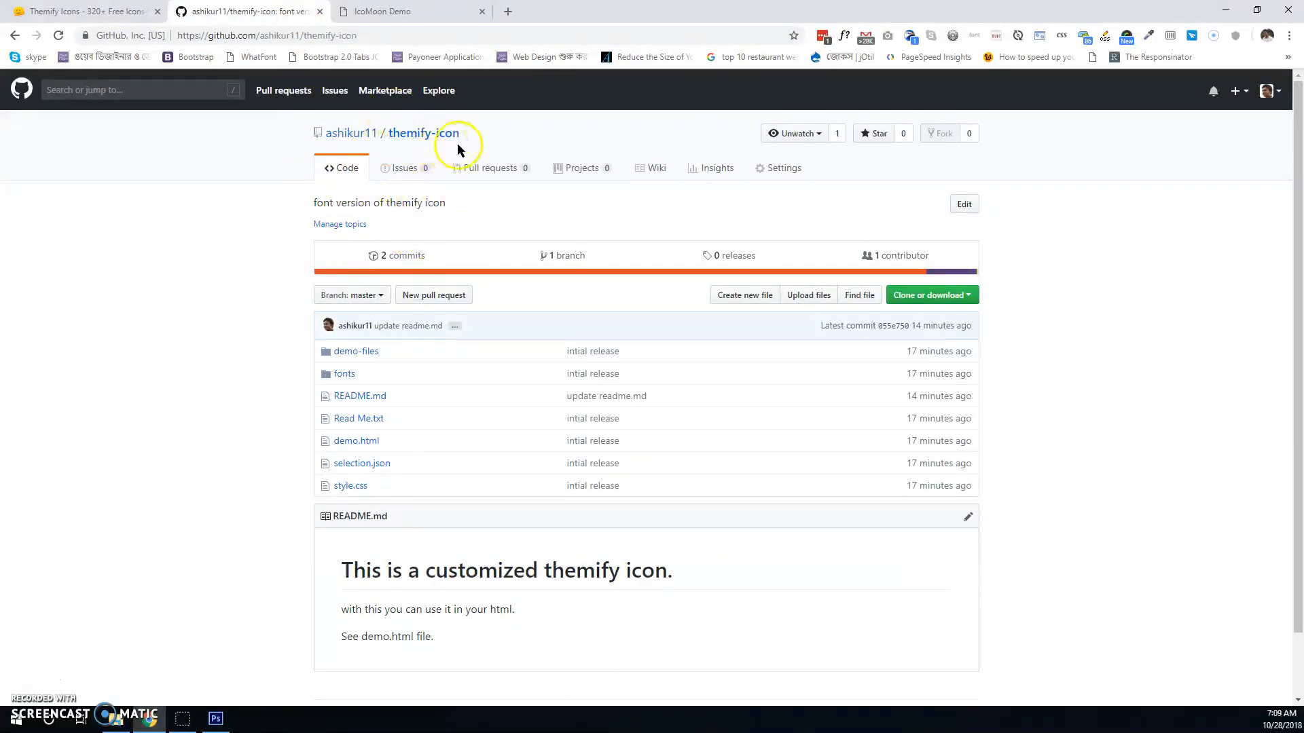
left_click(932, 295)
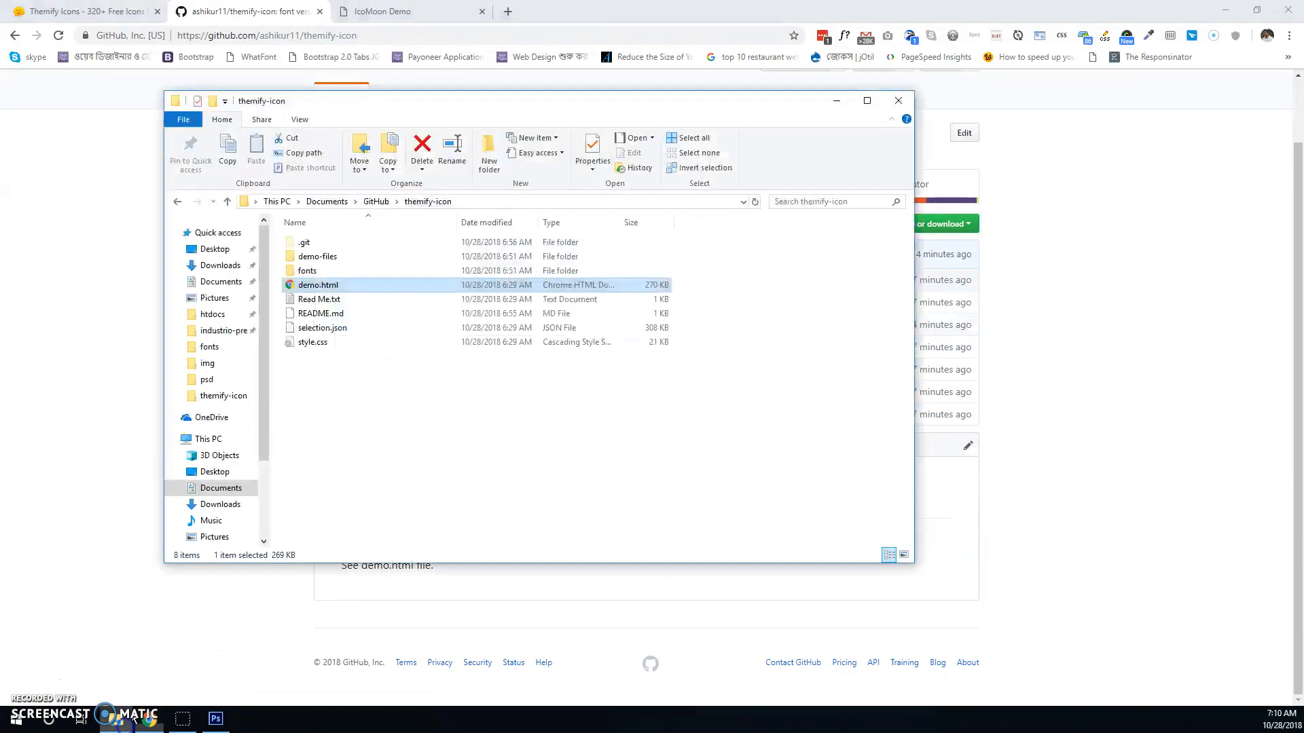
Look in the fonts folder, select a glyph character on the demo page, and return to Photoshop
double_click(305, 270)
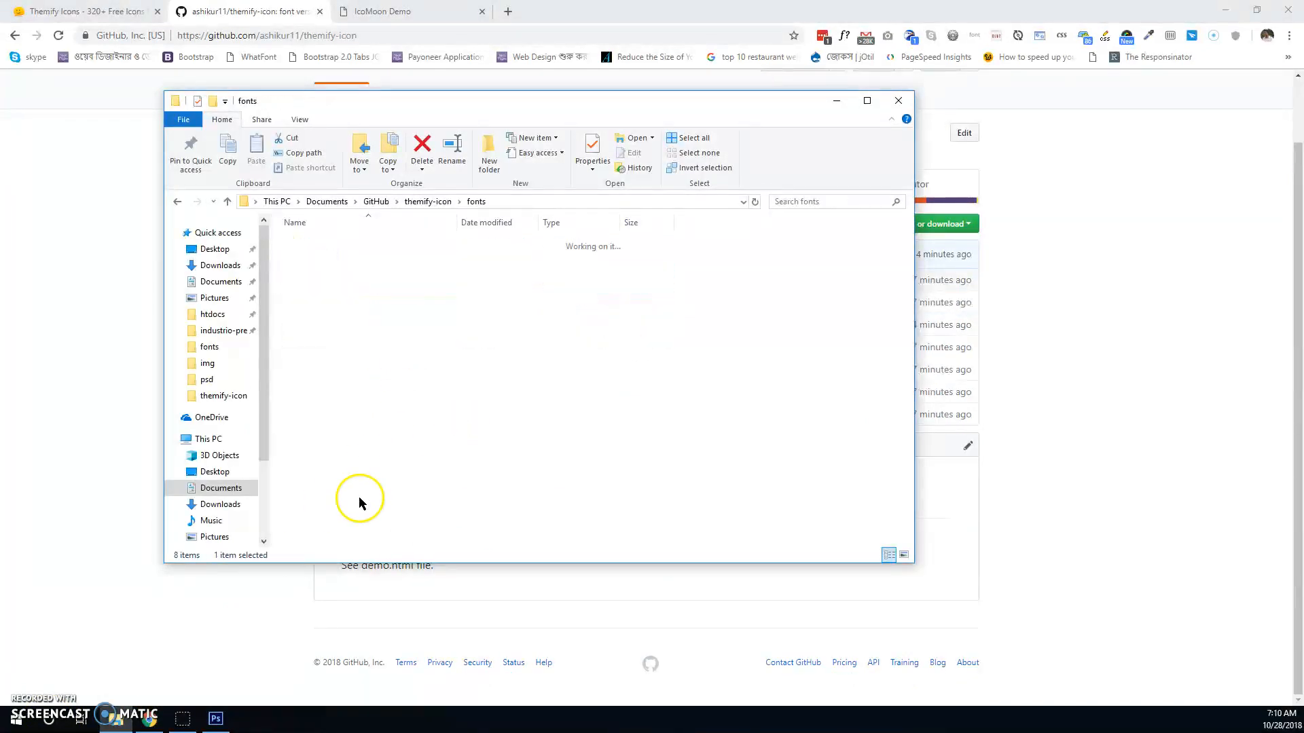
left_click(899, 100)
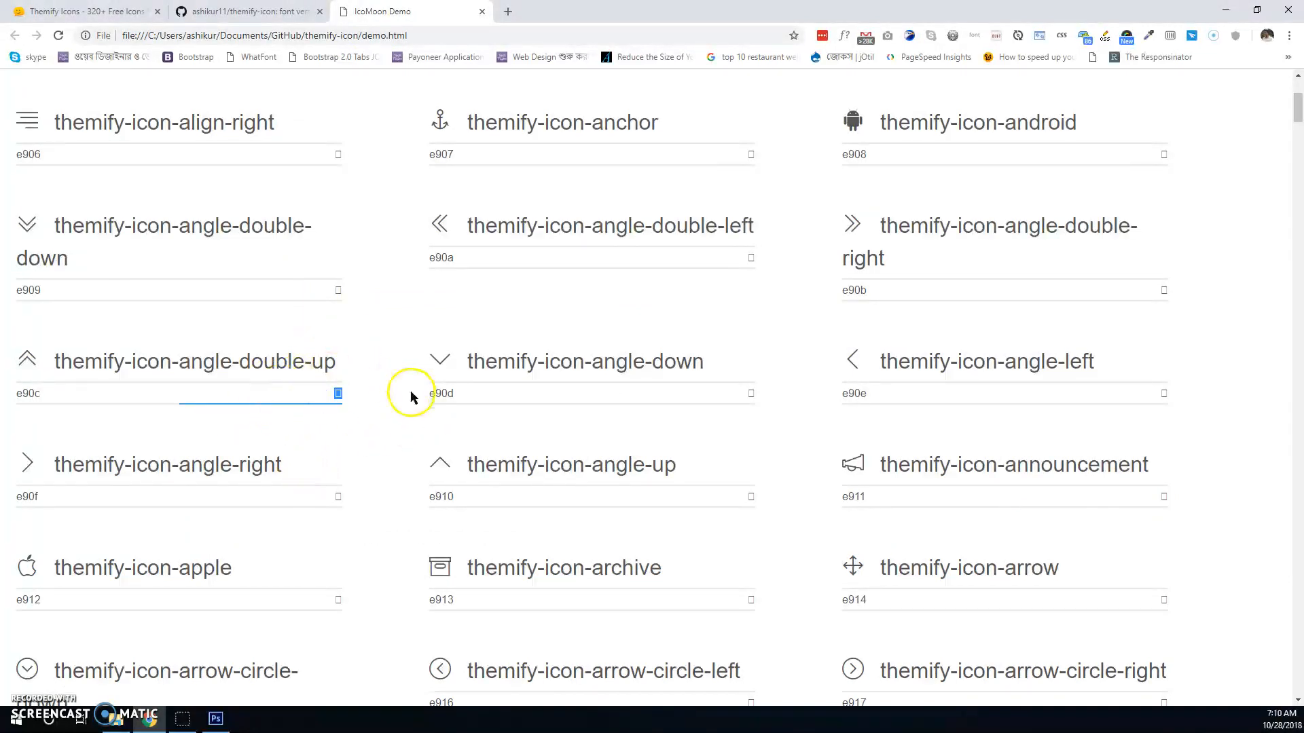
mouse_move(424, 416)
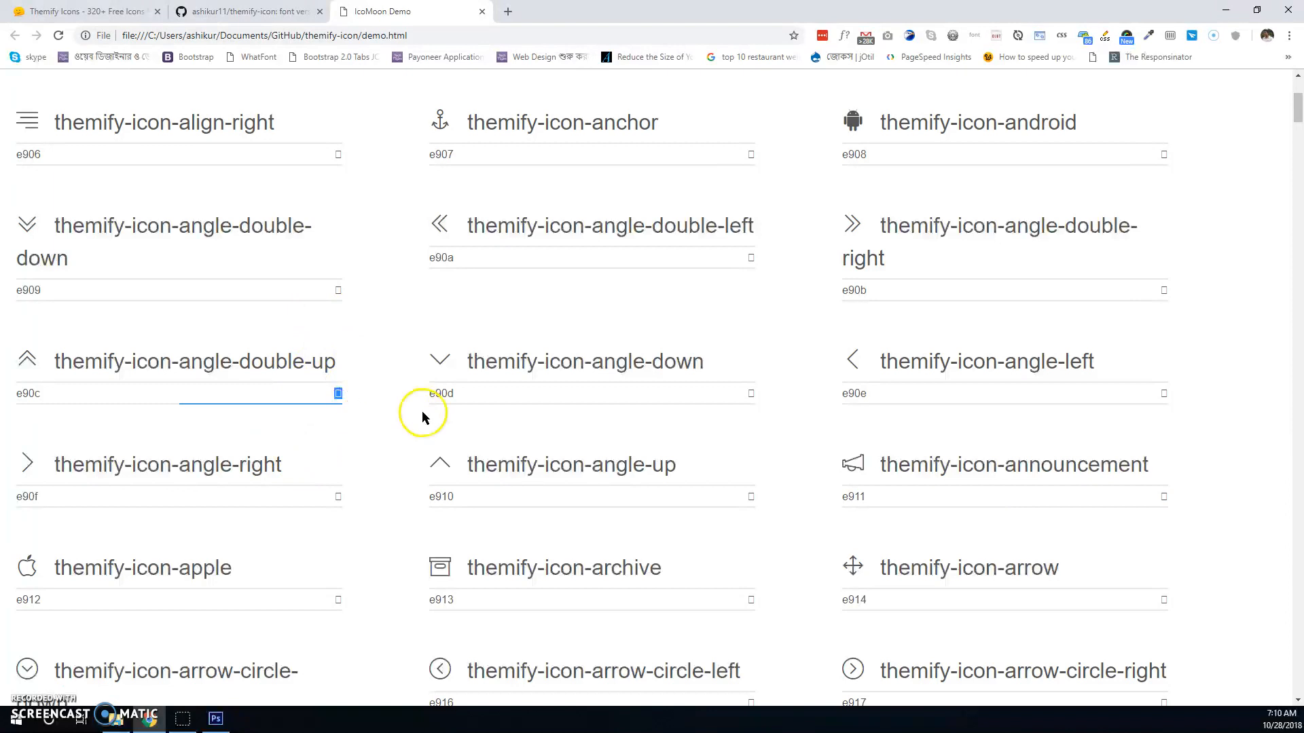
left_click(617, 394)
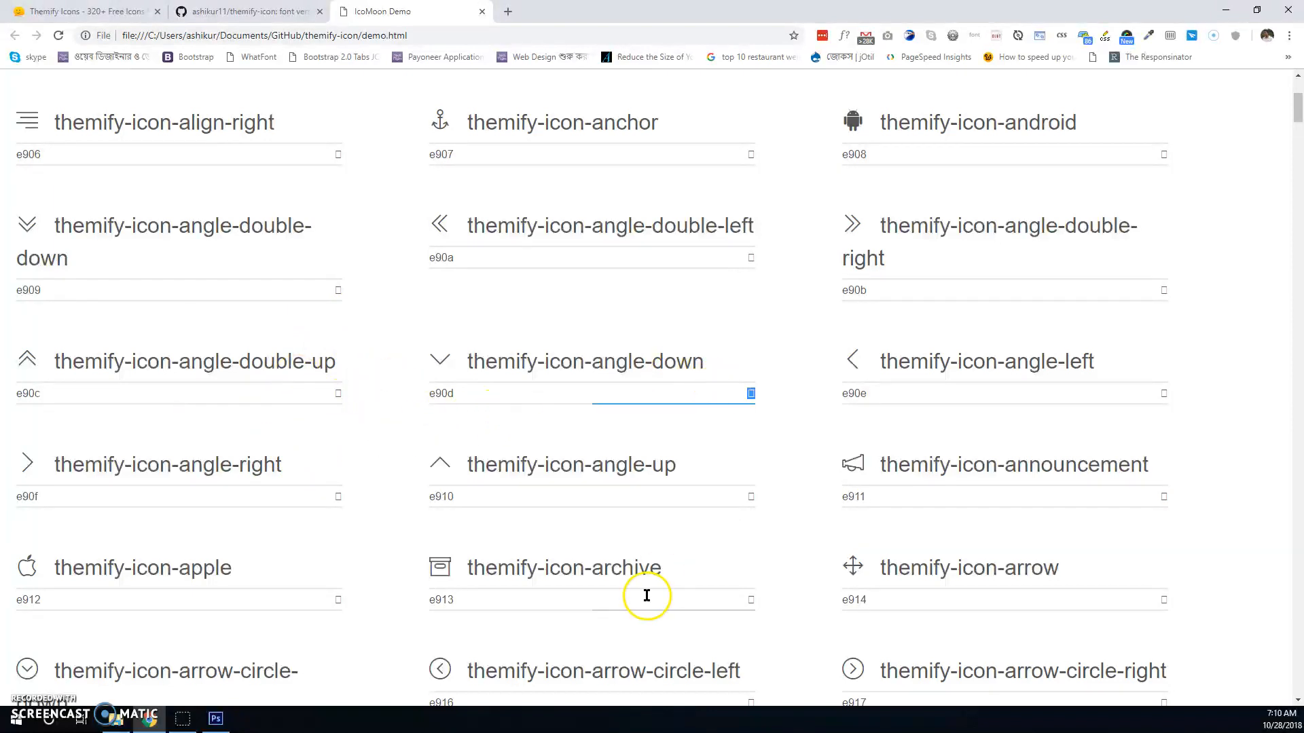
scroll("up", 3)
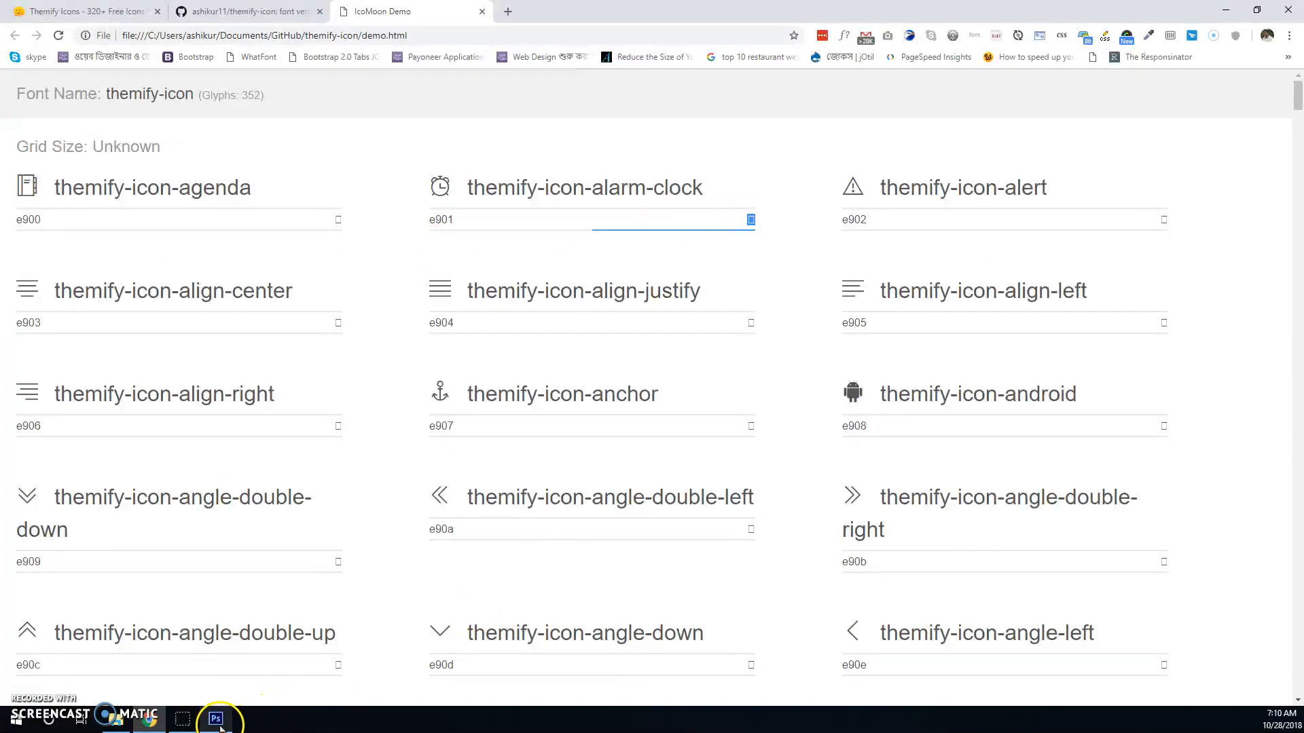
left_click(215, 718)
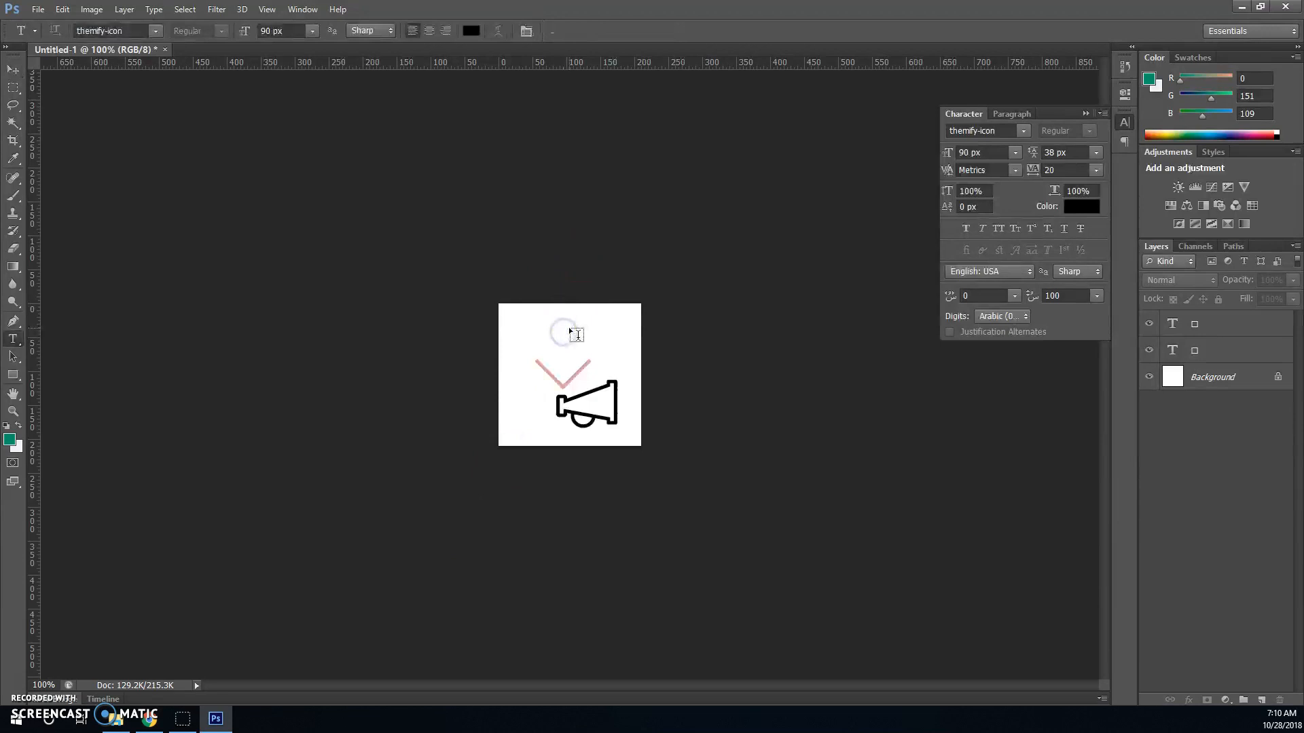